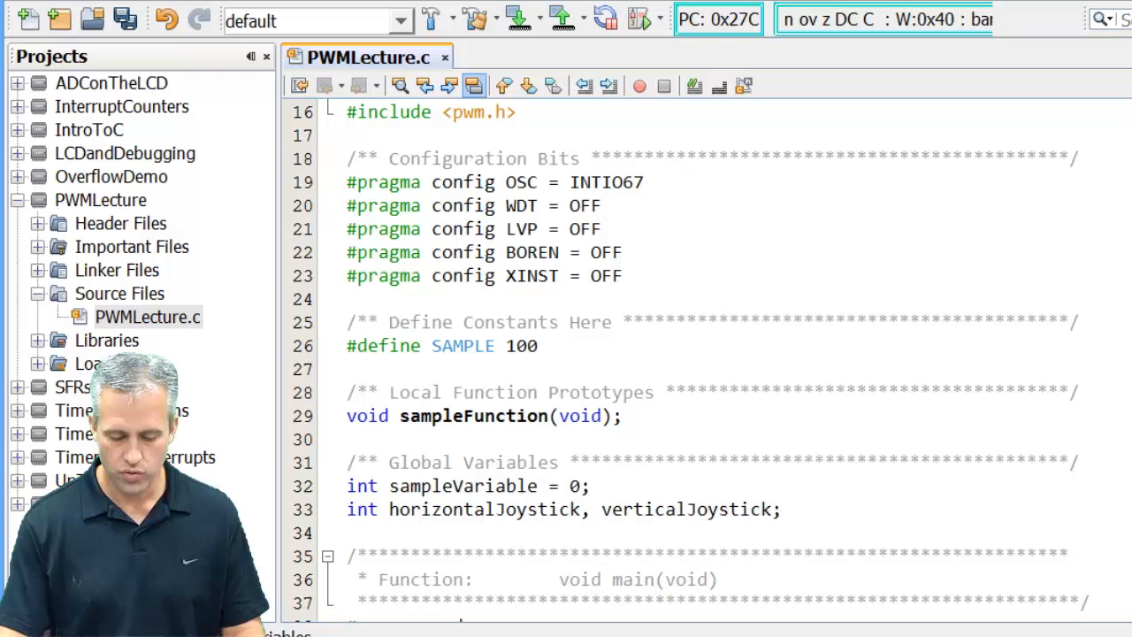
Step: Declare void startBuzzer(void); and void stopBuzzer(void); prototypes after sampleFunction
left_click(619, 416)
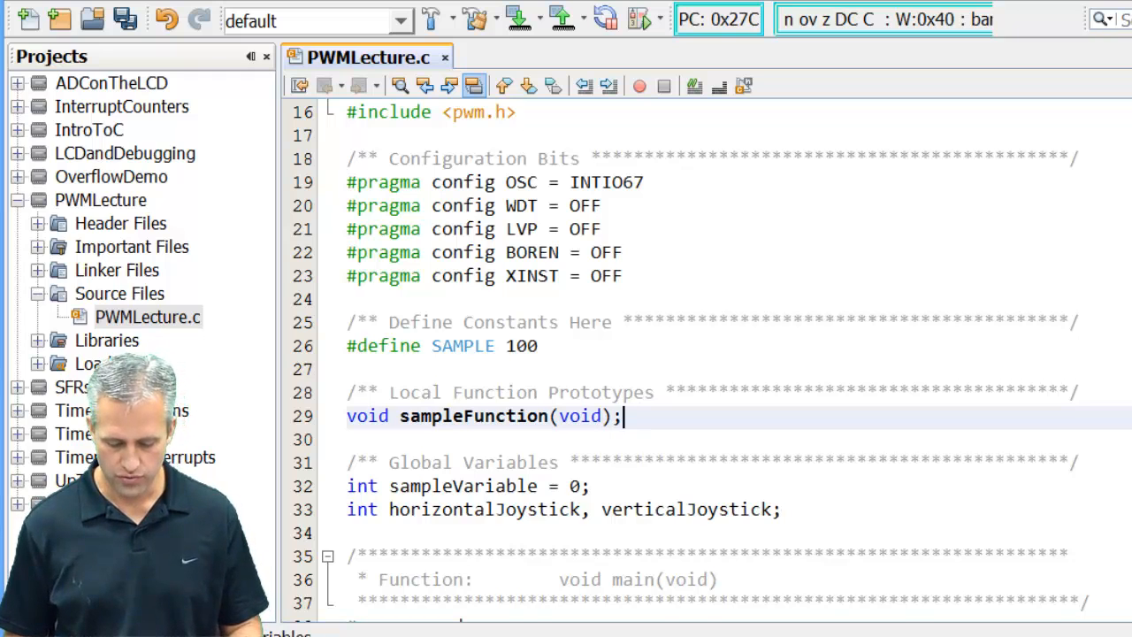
type("void")
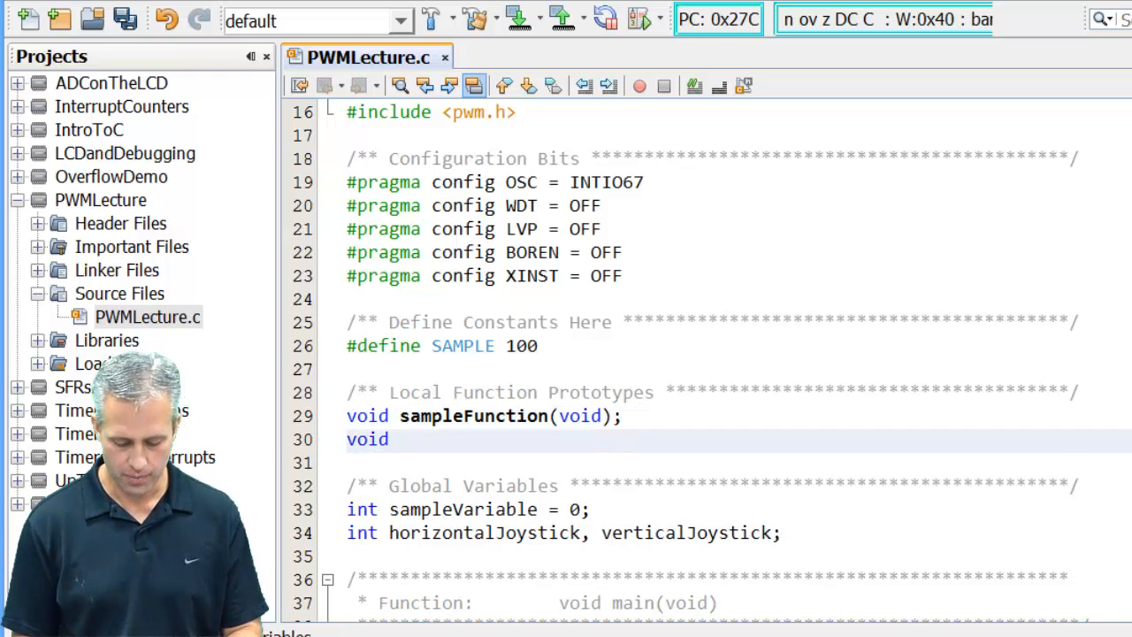
type("startBuz")
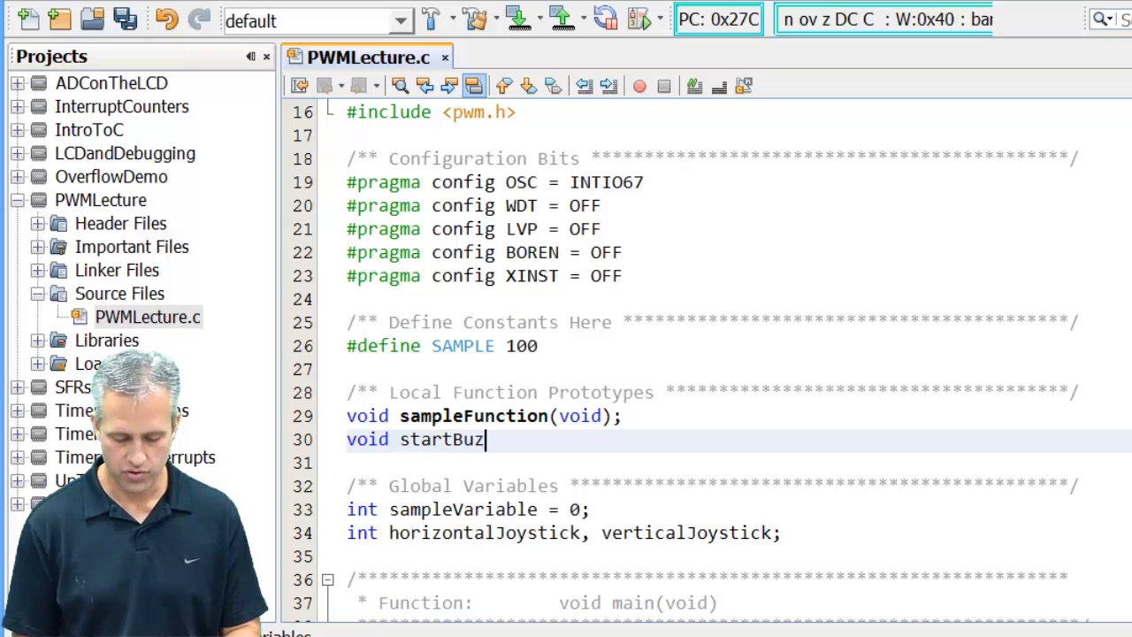
type("zer(void);")
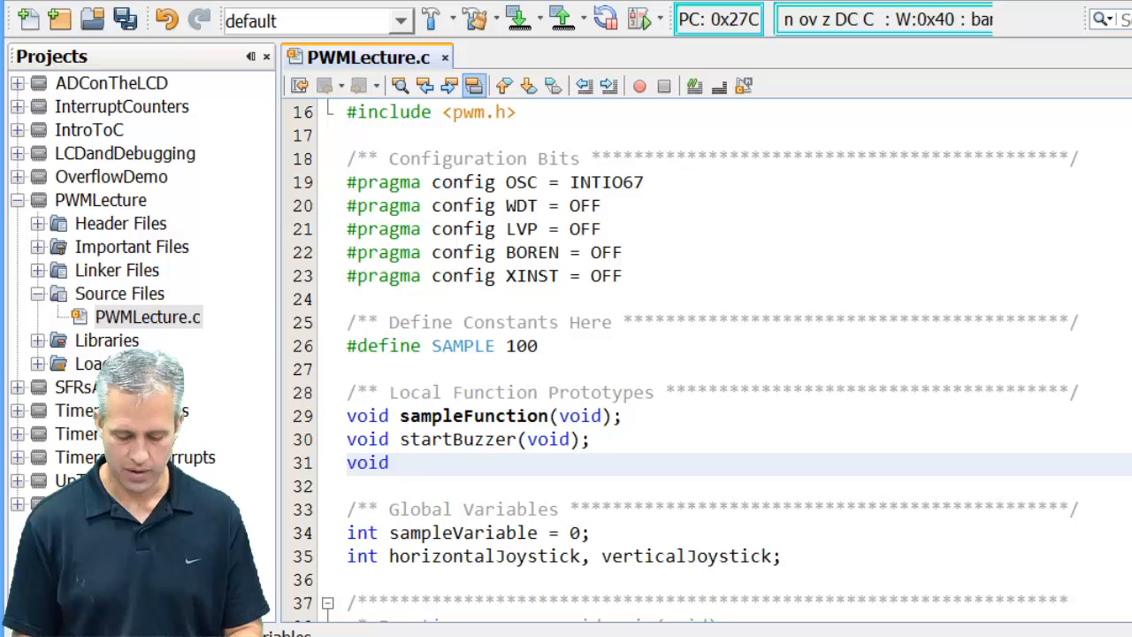
type("stopBuzzer(void")
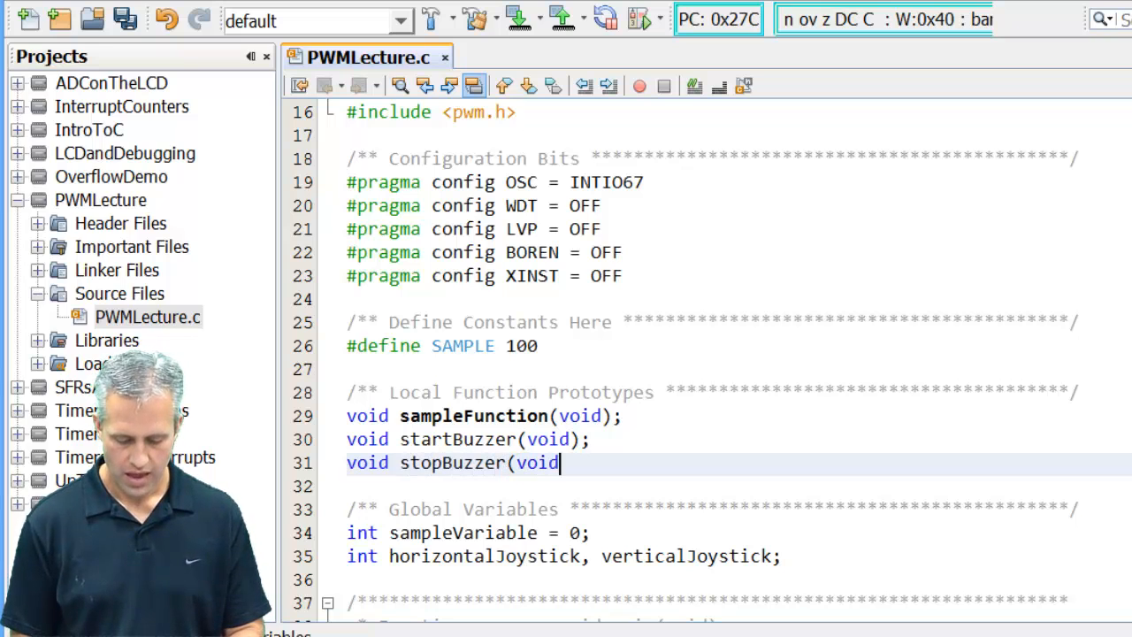
type(");")
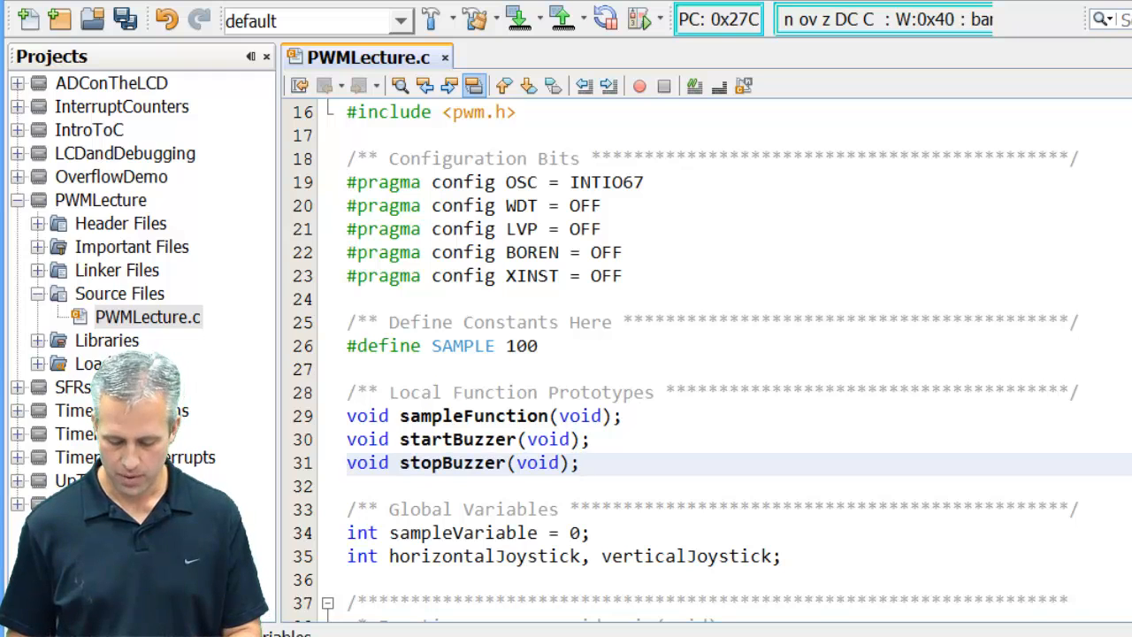
Step: Add #define ADC_THRESHOLD 600 on a new line below the SAMPLE constant
key("Return")
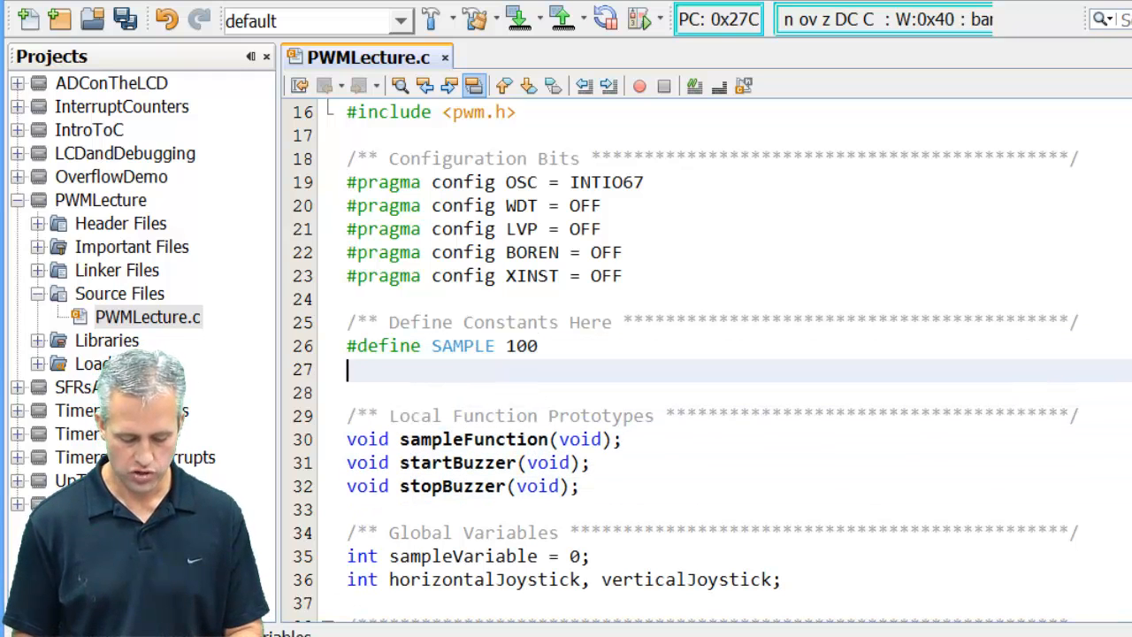
type("define")
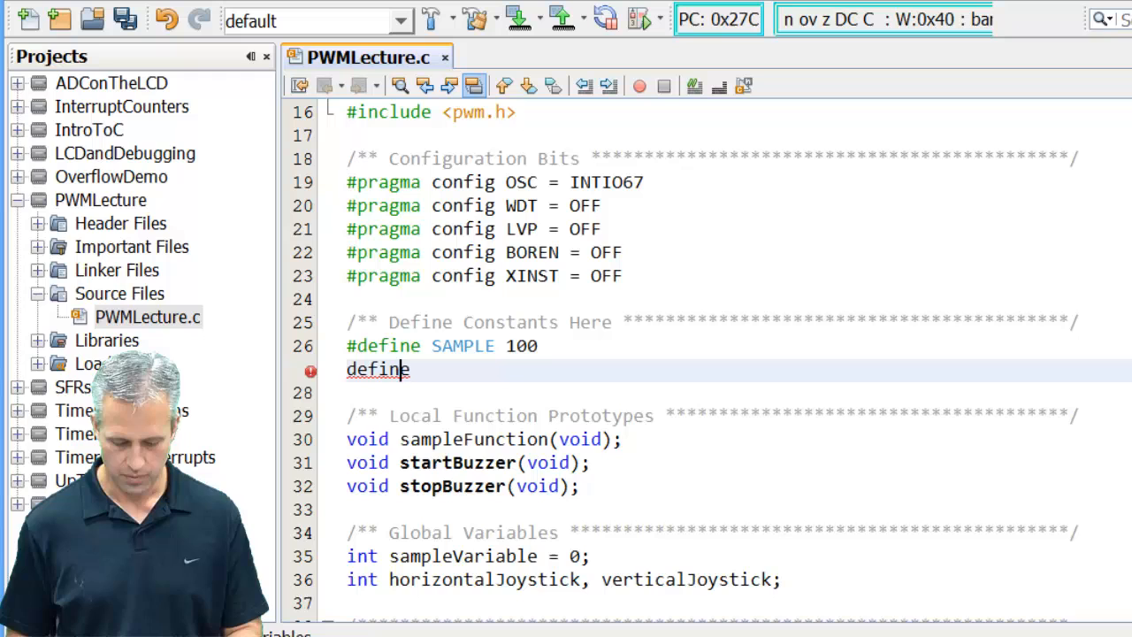
type("#")
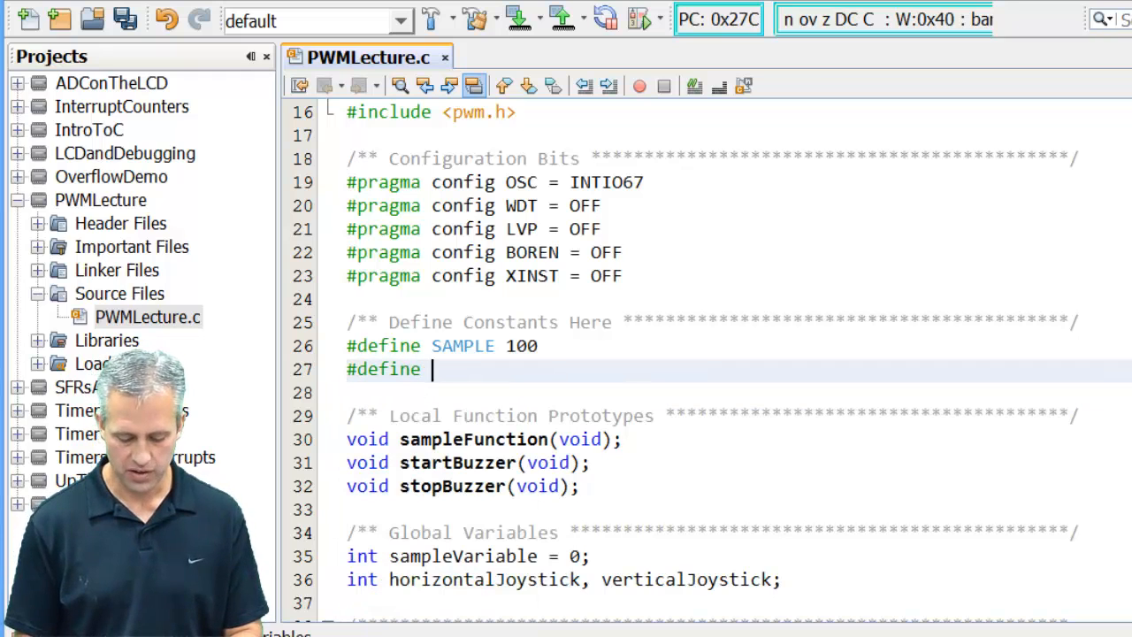
type("ADC_TH")
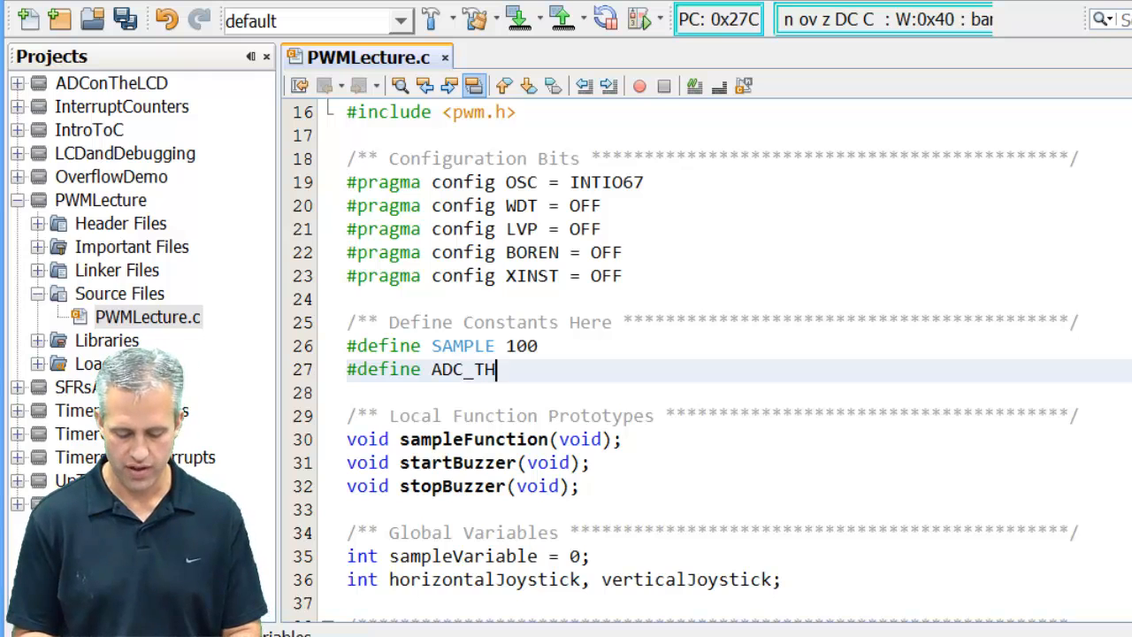
type("RESHOLD")
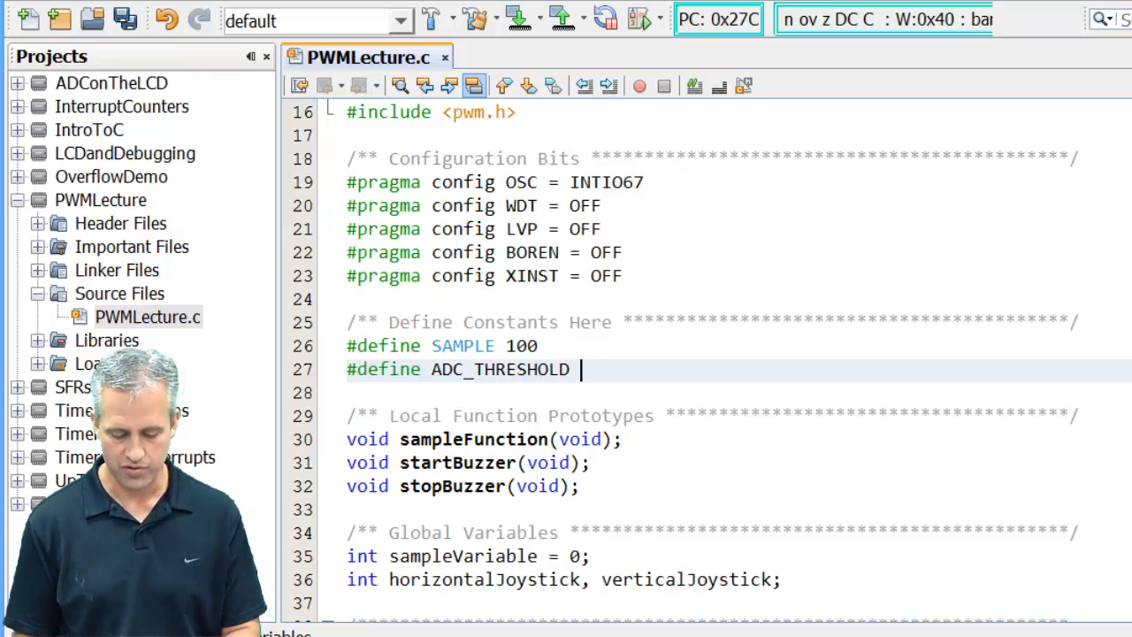
type("600")
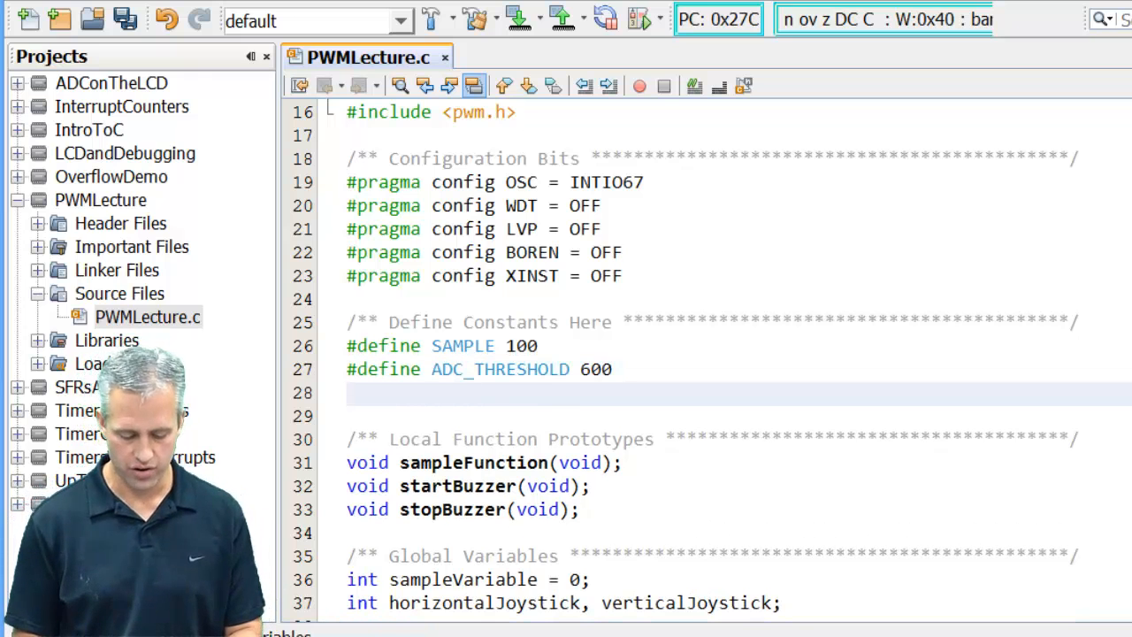
Step: Add #define MIDDLE_A 141 and select both new constant names
type("#define")
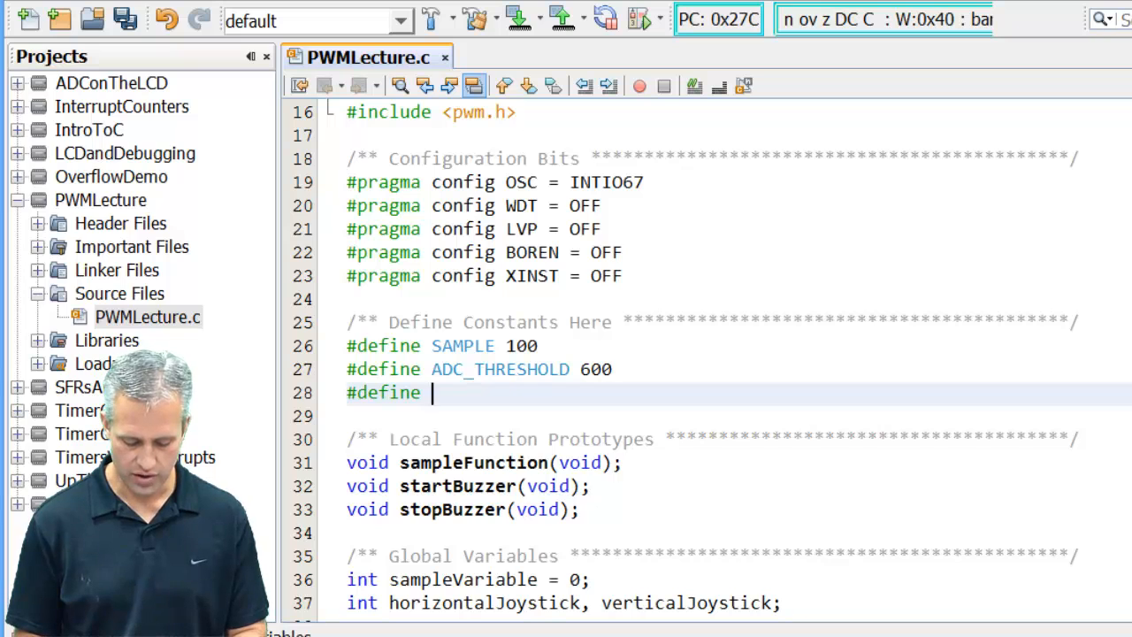
type("MIDD")
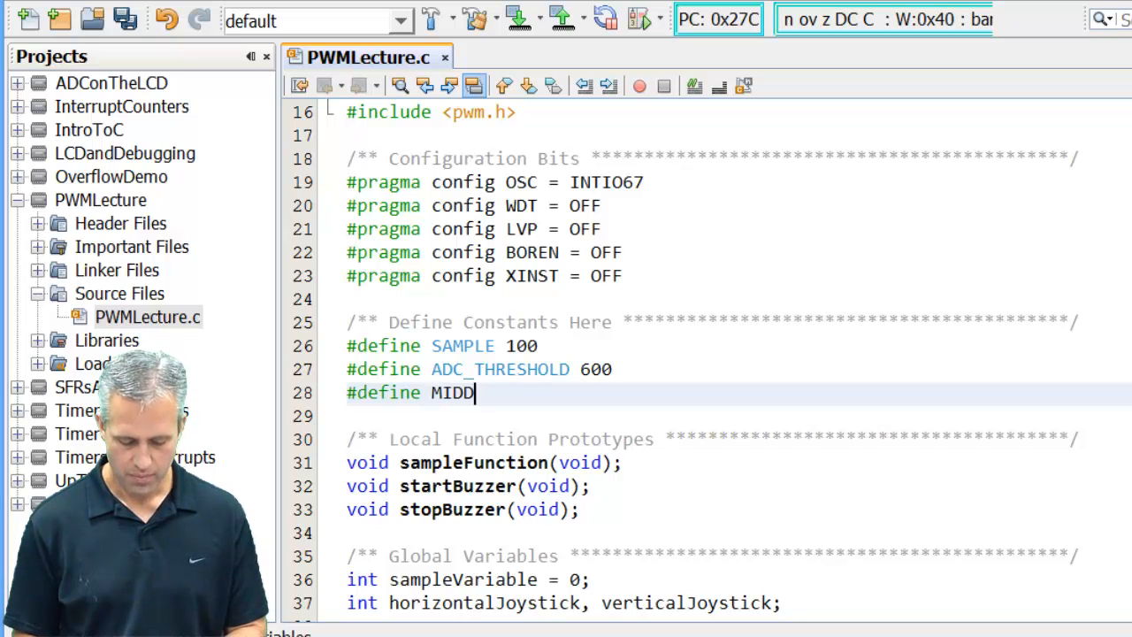
type("LE_A")
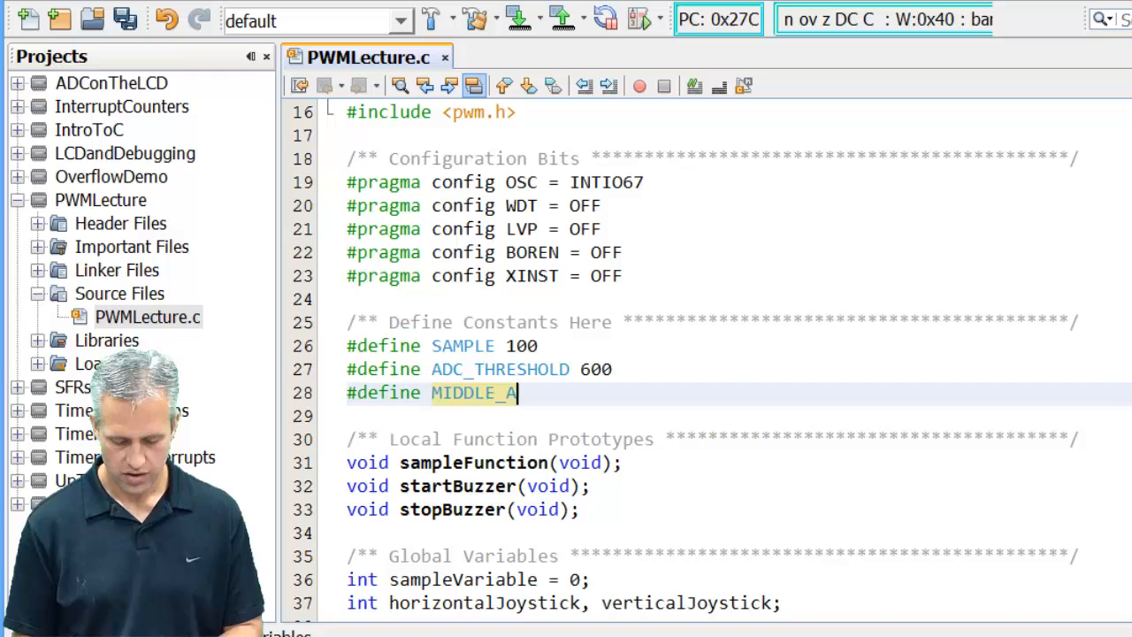
type("141")
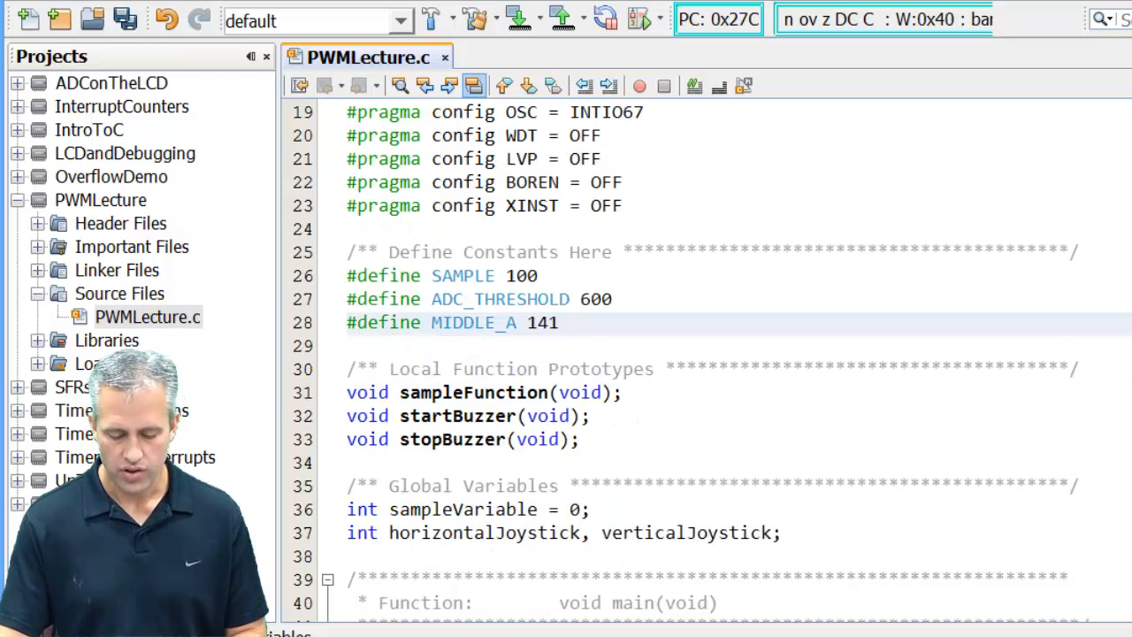
double_click(500, 299)
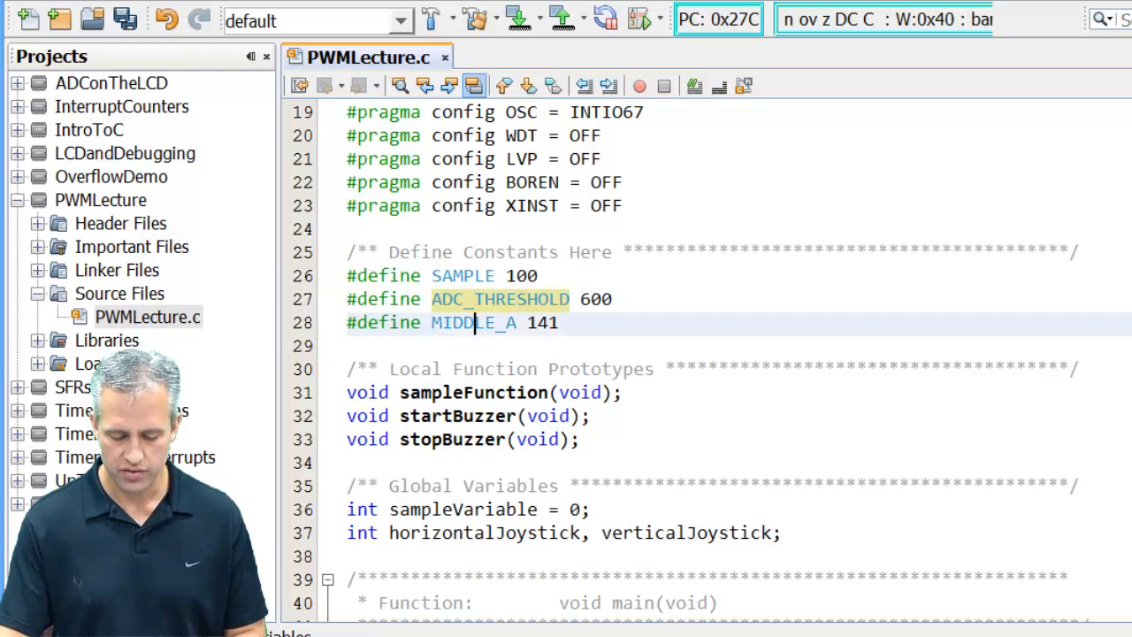
double_click(473, 322)
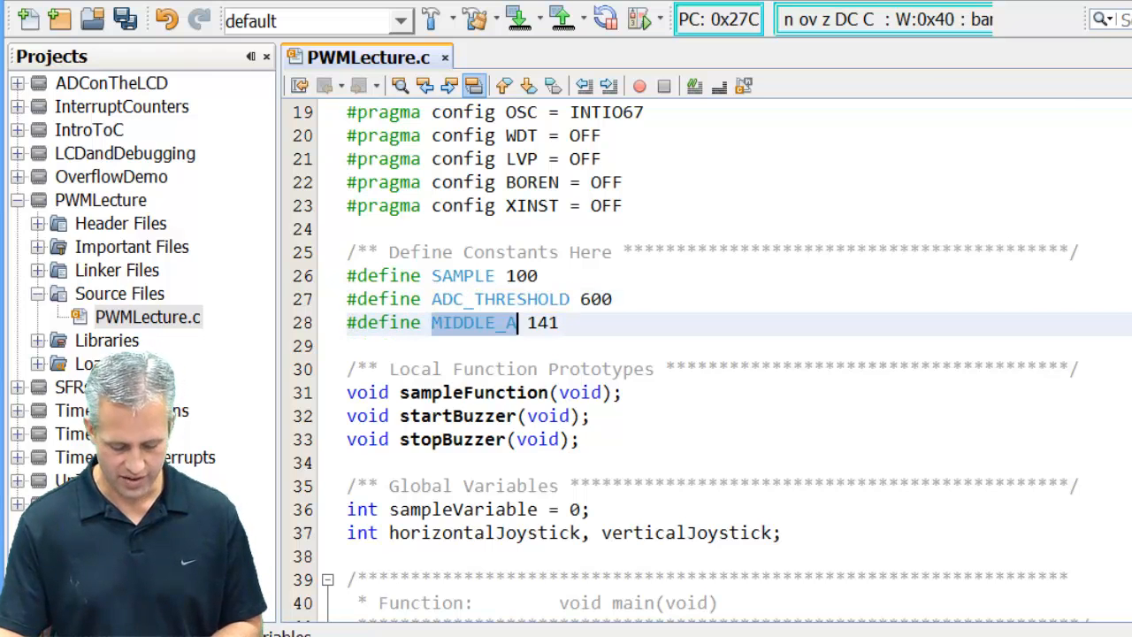
Step: Place the cursor on the blank line after SetDCPWM2(verticalJoystick) in main's while loop
scroll("down", 3)
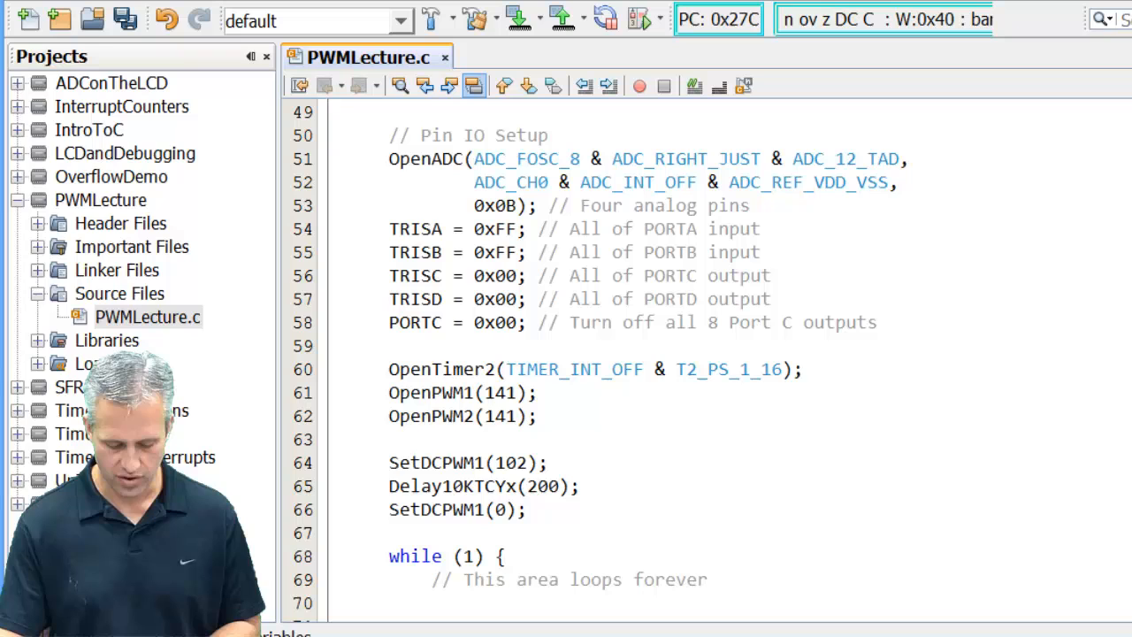
left_click(515, 392)
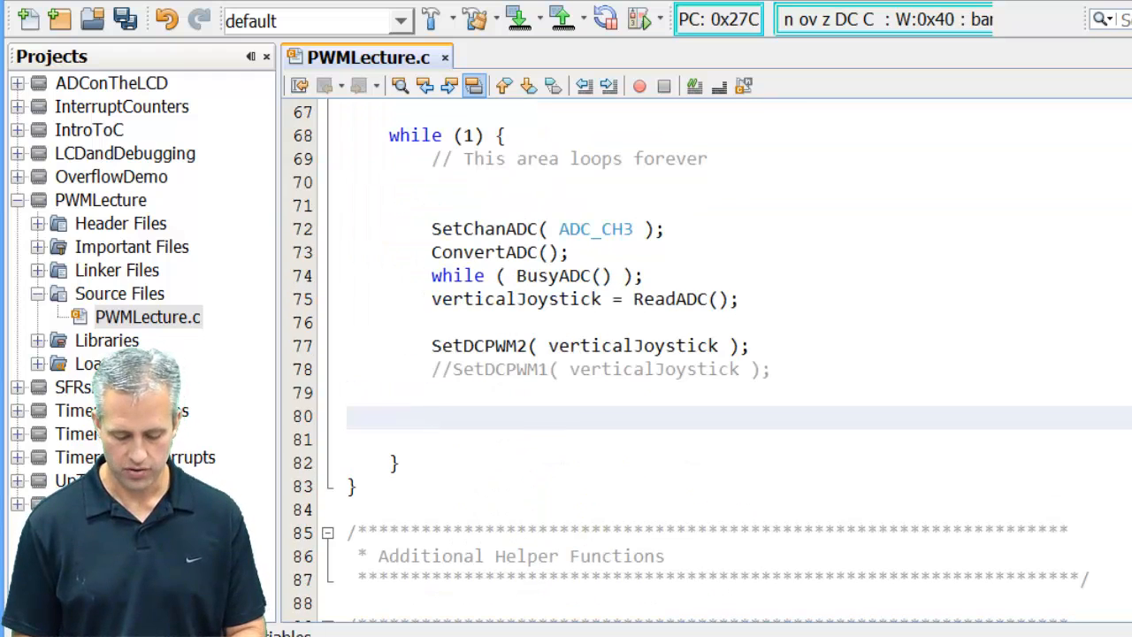
Step: Add an if (verticalJoystick > ADC_THRESHOLD) check whose else branch calls stopBuzzer()
type("if (verticalJoystick >")
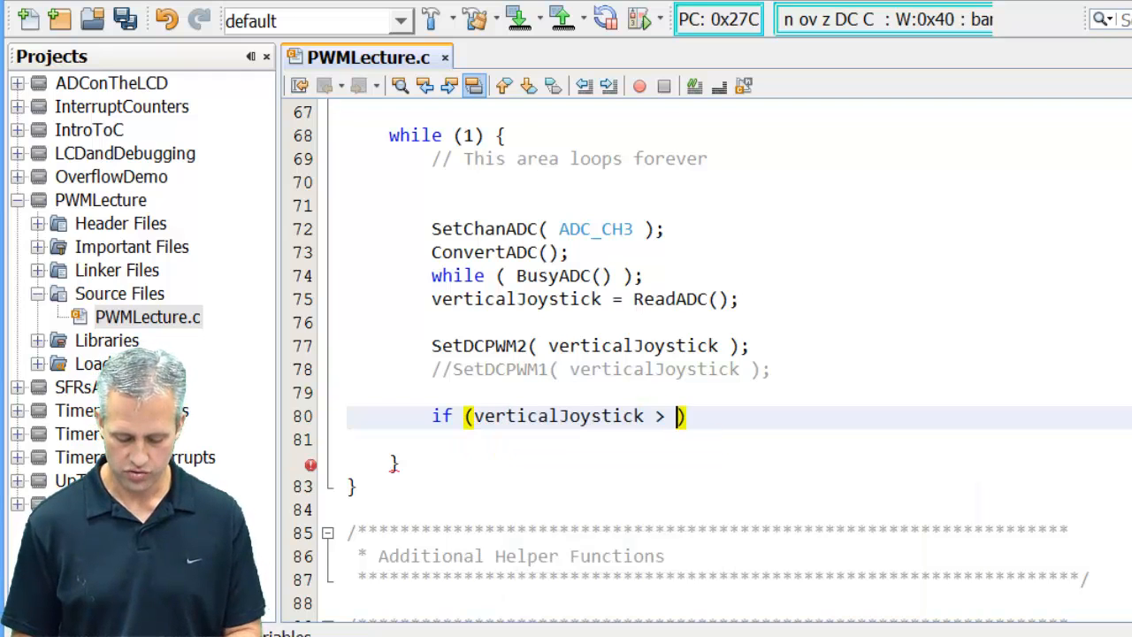
type("ADC_")
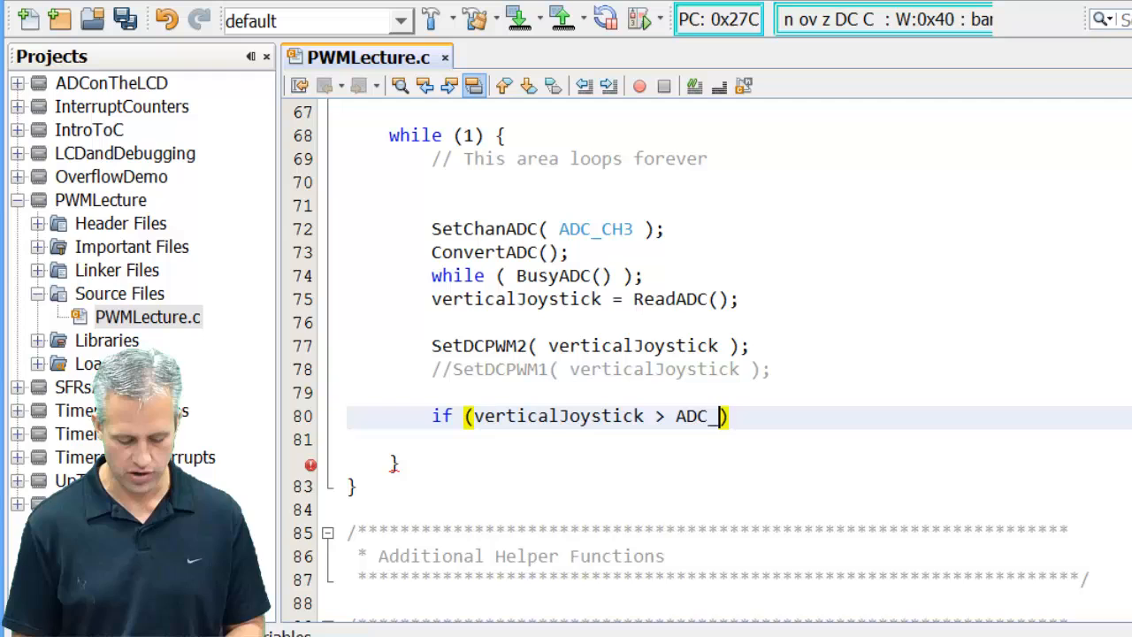
type("THRESHOLD)")
left_click(739, 439)
type("startBuzzer();")
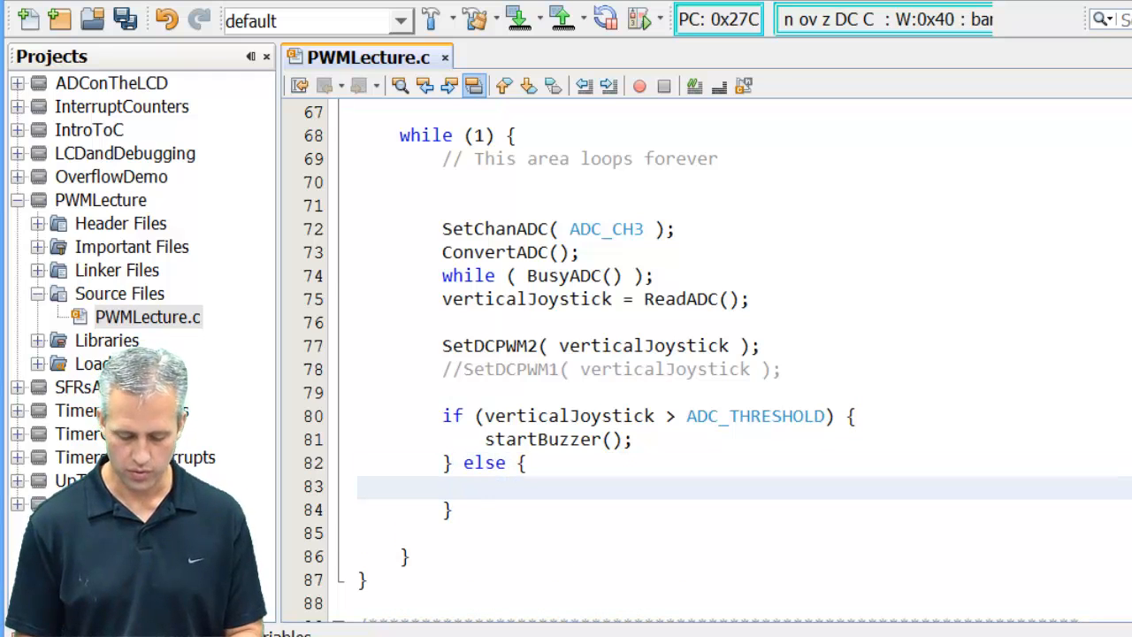
type("stopB")
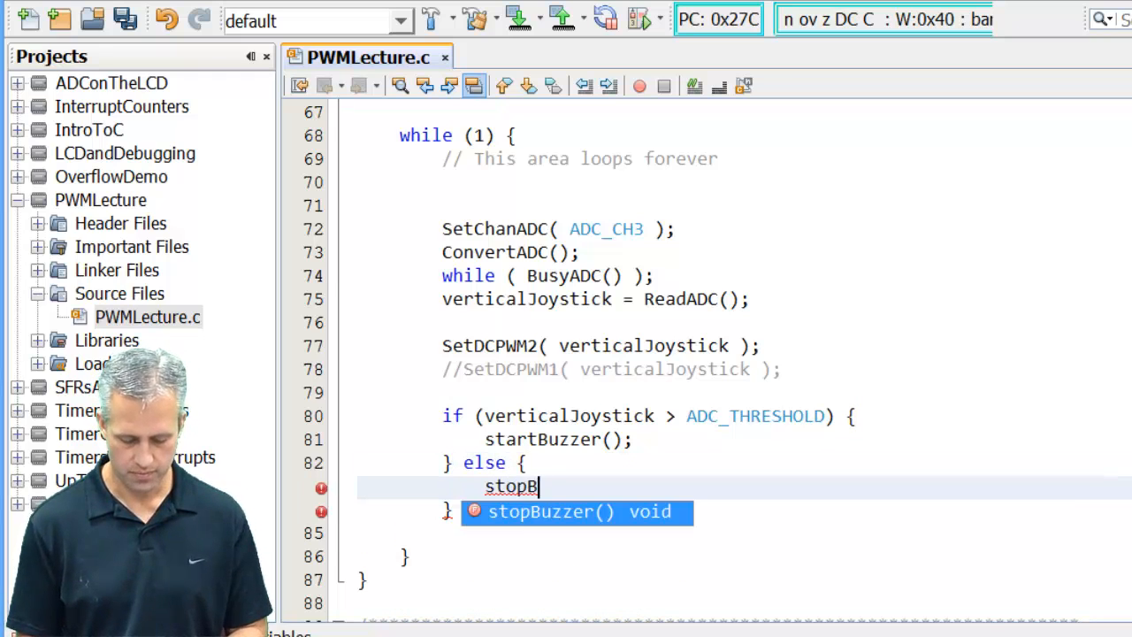
key("Tab")
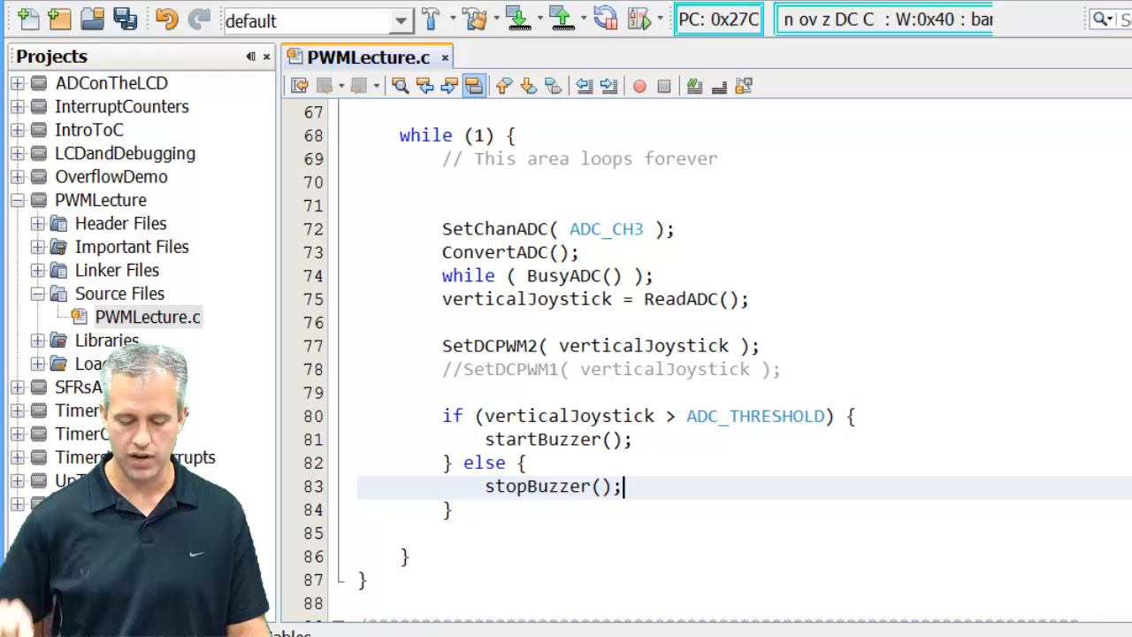
Step: Define void startBuzzer() whose body calls SetDCPWM1(102)
scroll("down", 3)
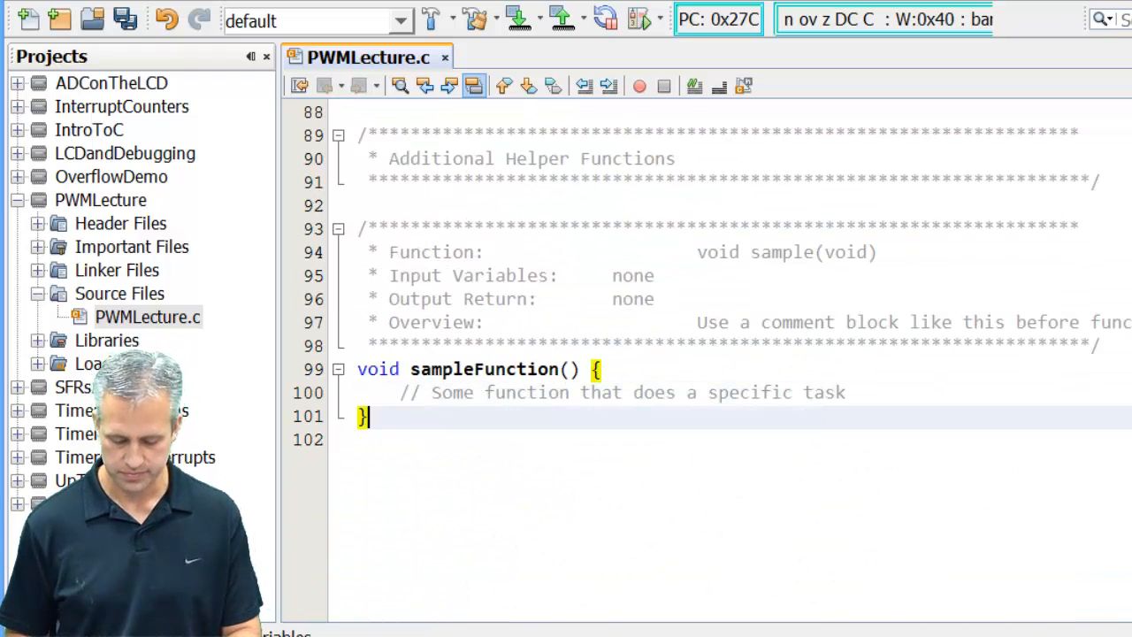
type("void")
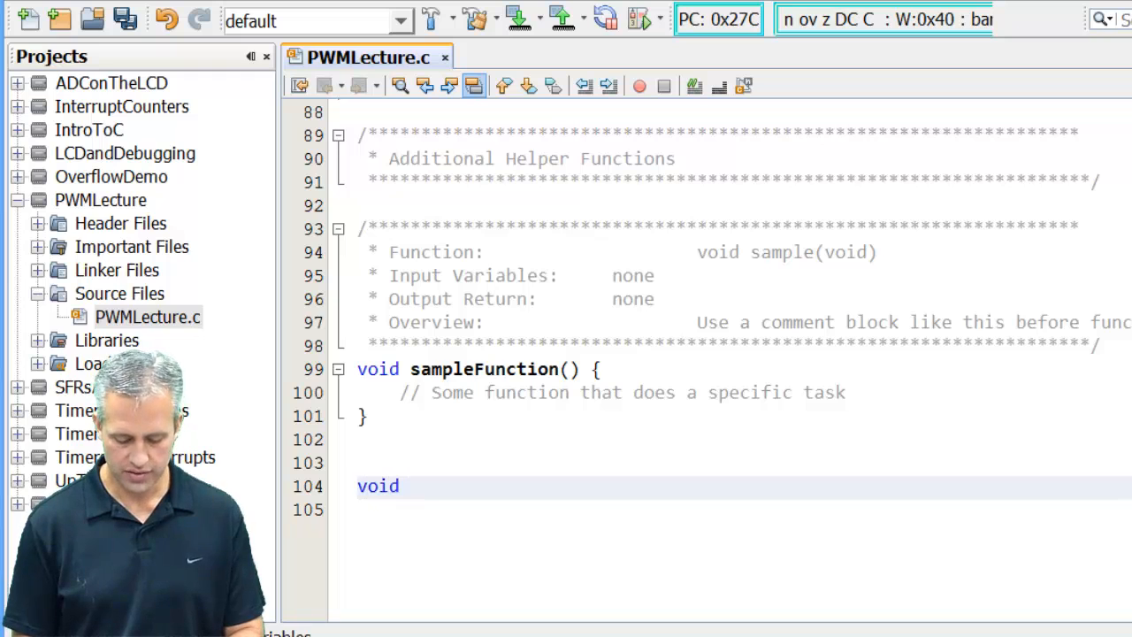
type("startBu")
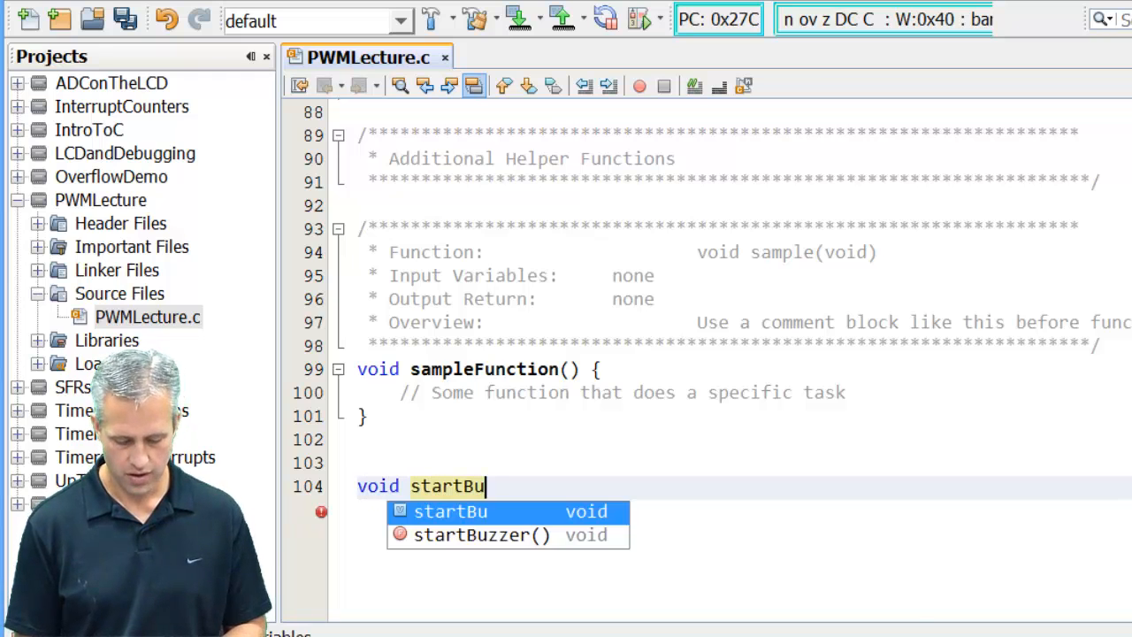
type("zzer() {")
type("Se")
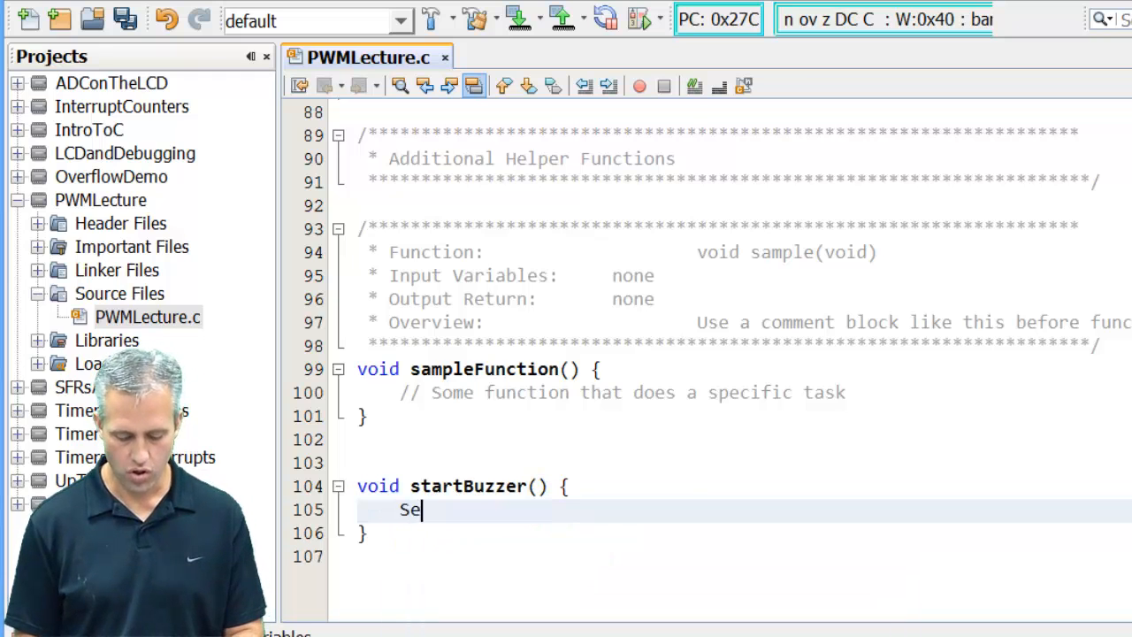
type("tDC")
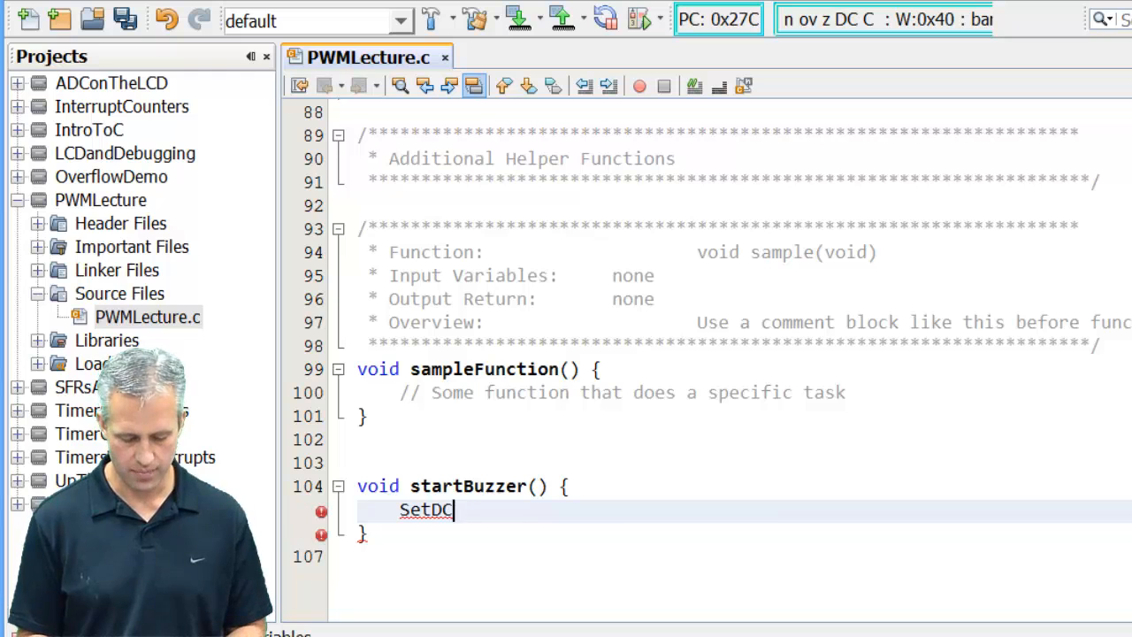
type("PWM1(")
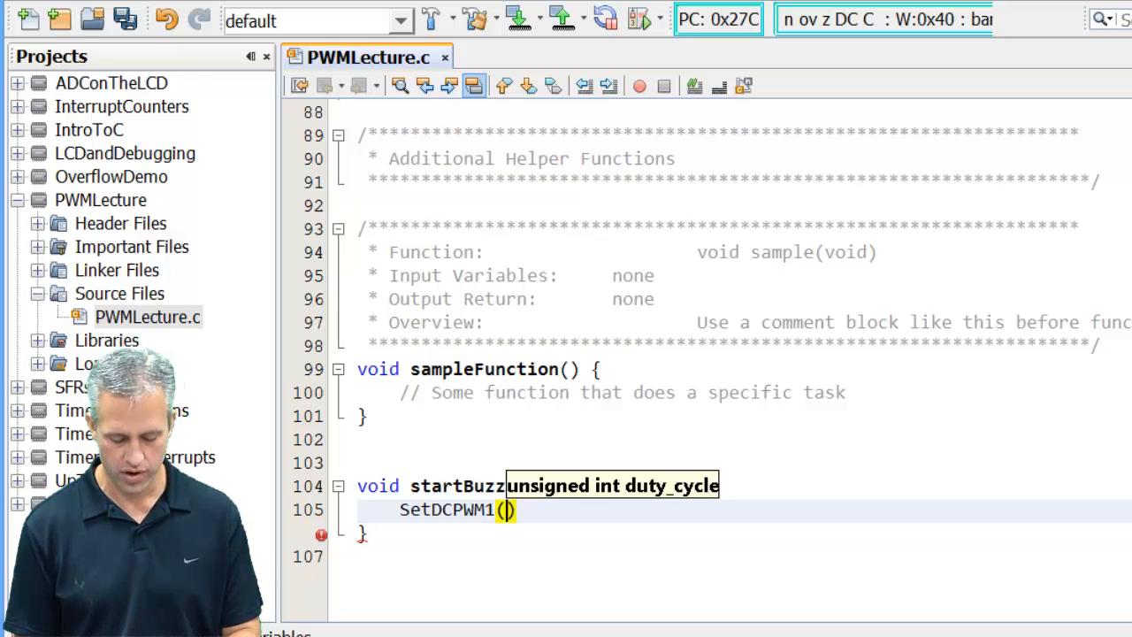
type("102")
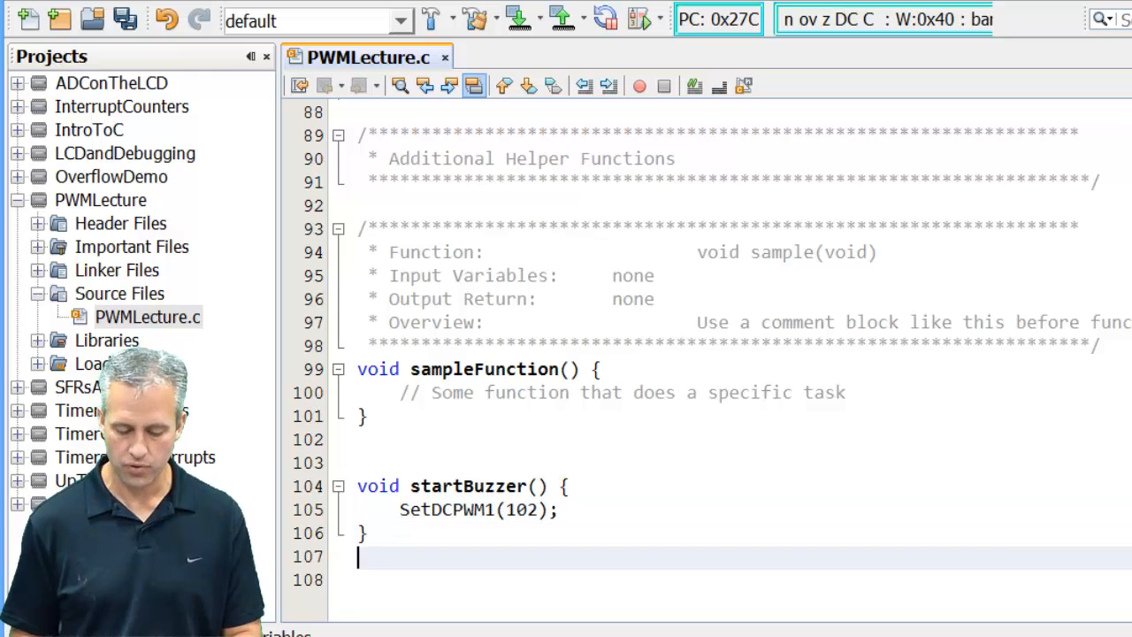
Step: Begin void stopBuzzer() with a SetDCPWM1 call taking a PIEZO constant
type("void (stopBuzze")
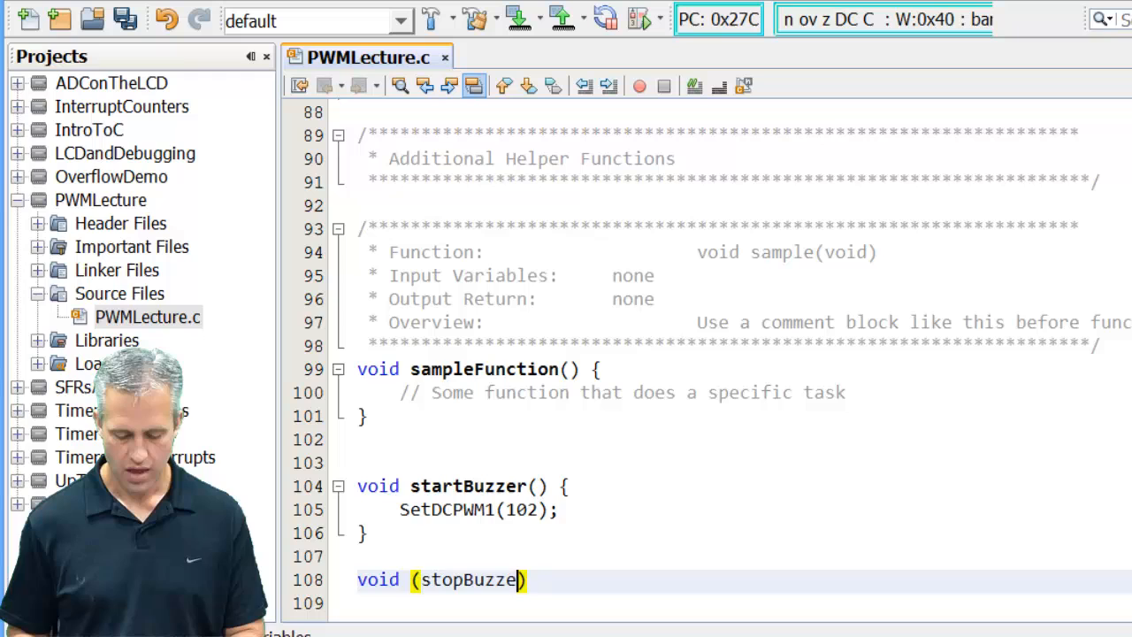
type("r(")
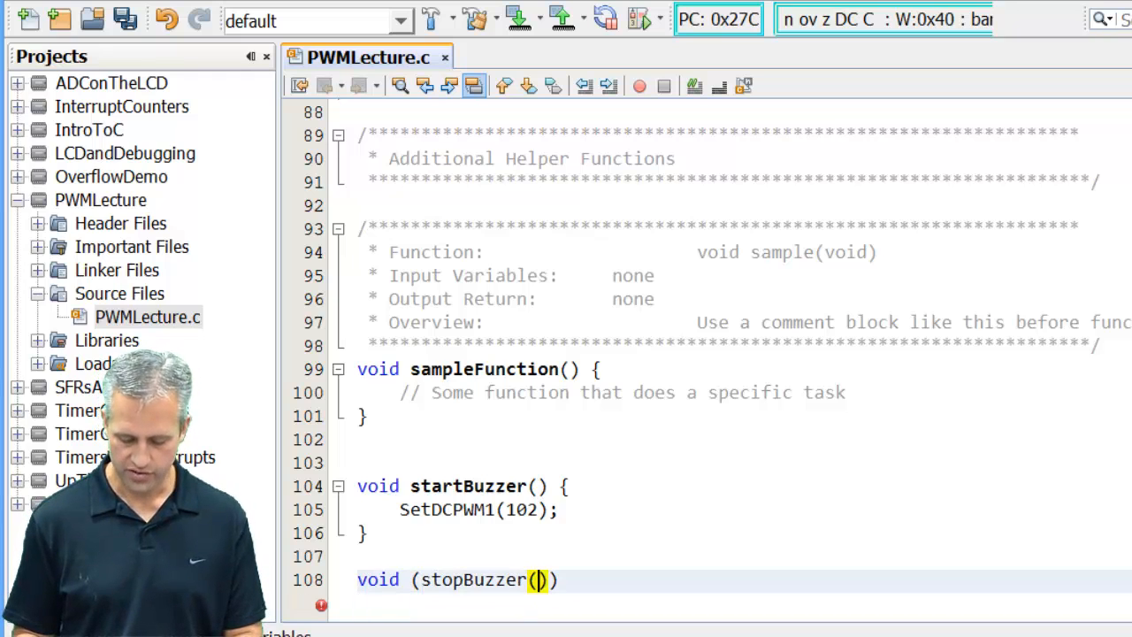
type("{")
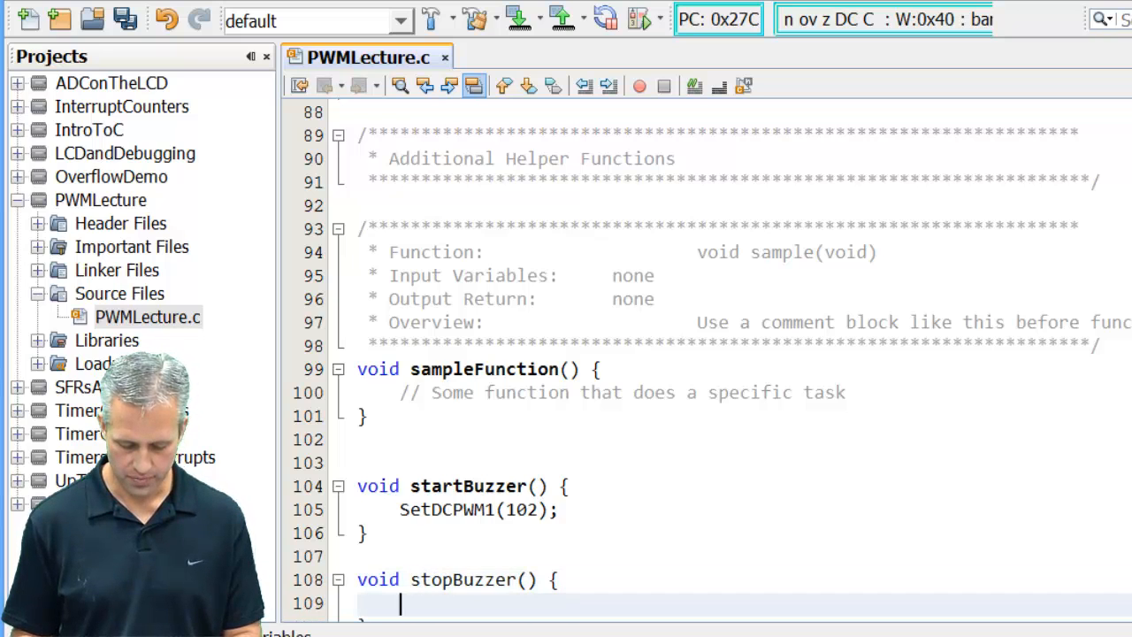
type("S")
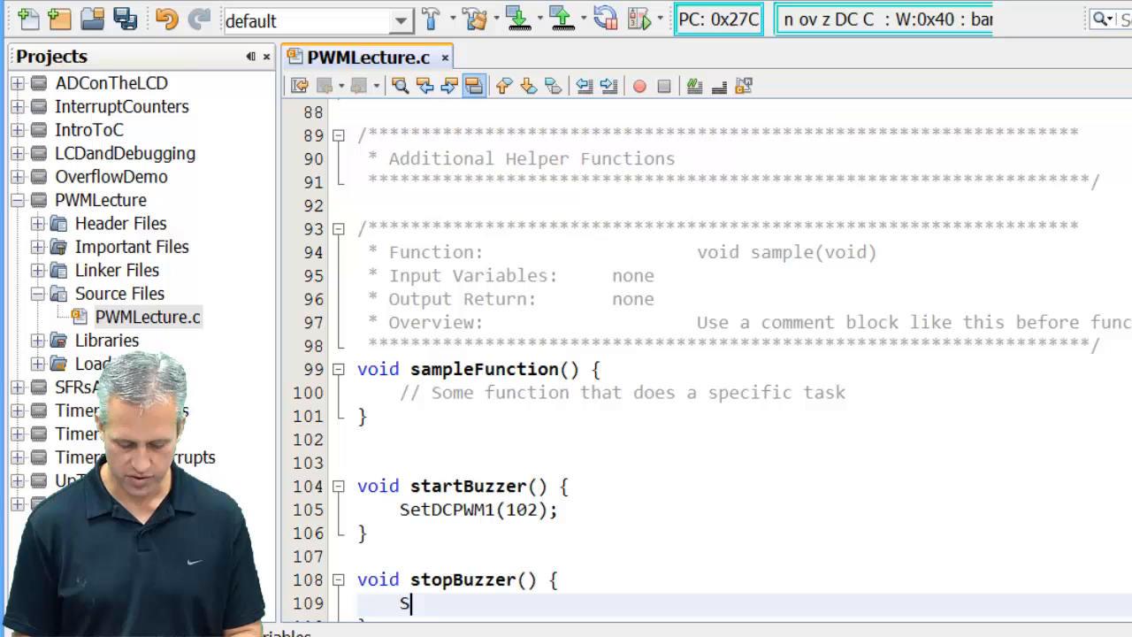
type("etDCPWM1(")
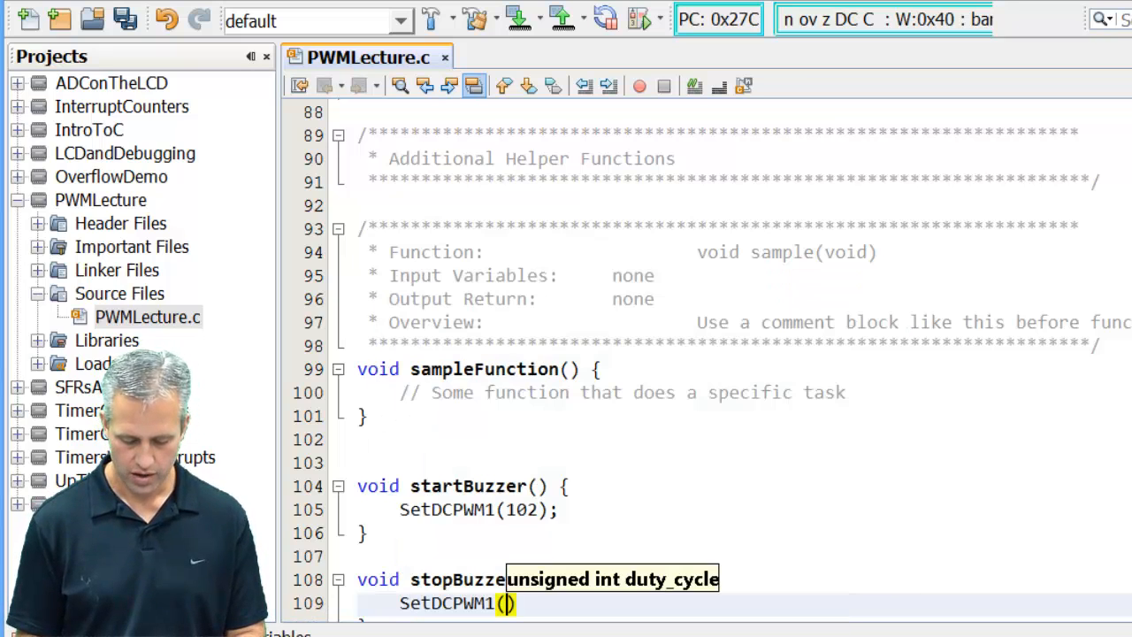
type("PIE")
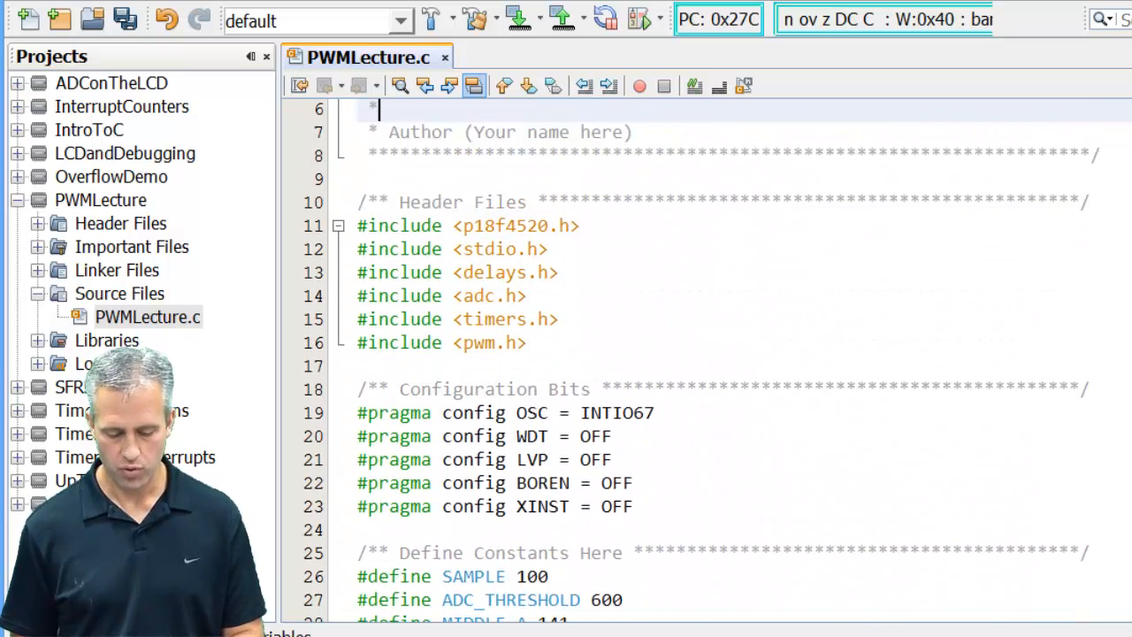
Step: Add #define PIEZO_ON 102 and #define PIEZO_OFF 0 below MIDDLE_A
scroll("down", 3)
type("#")
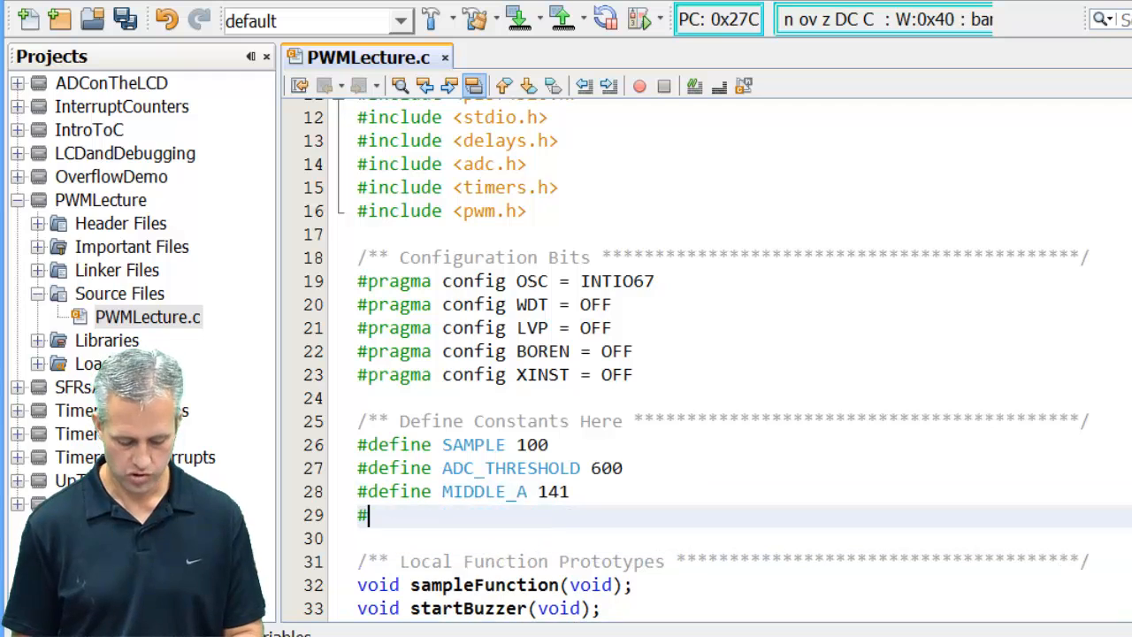
type("define")
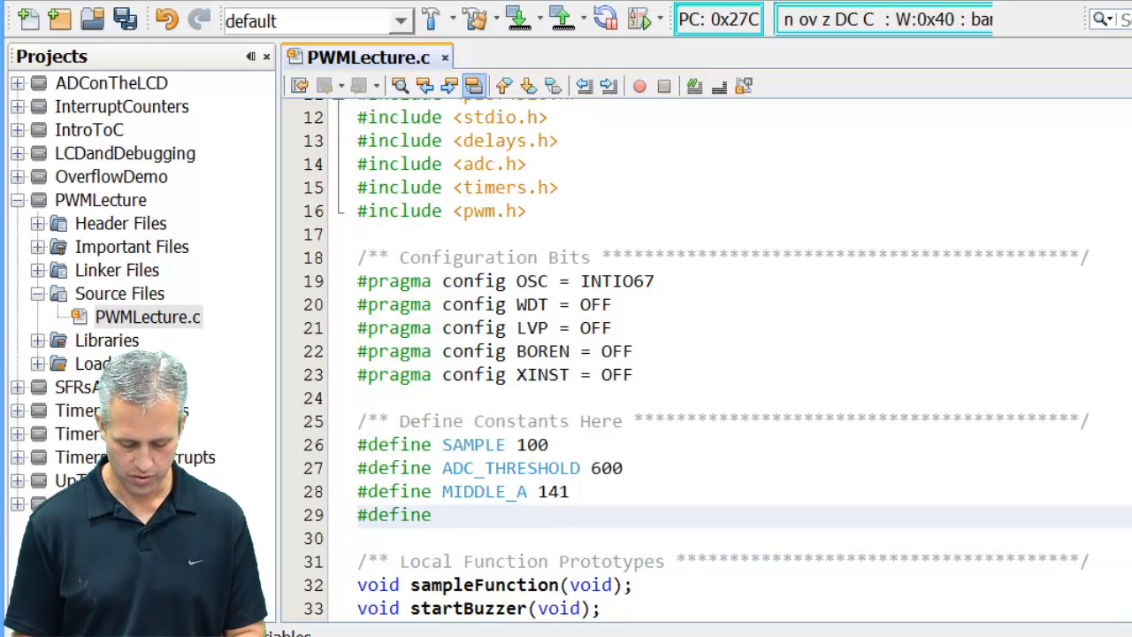
type("PIEZO")
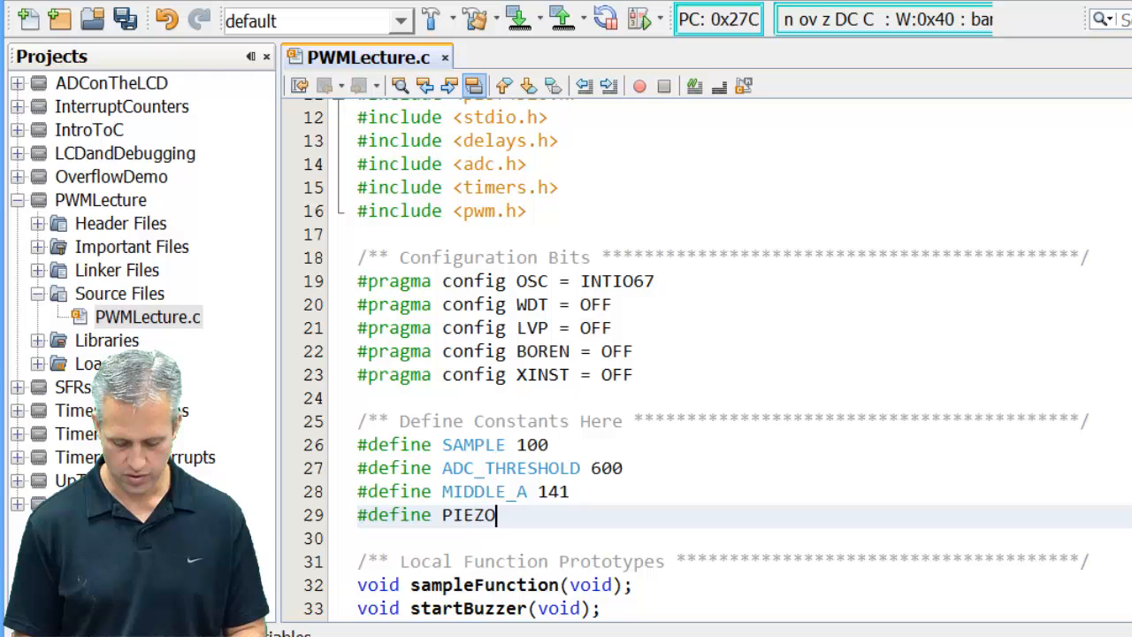
type("_ON 102")
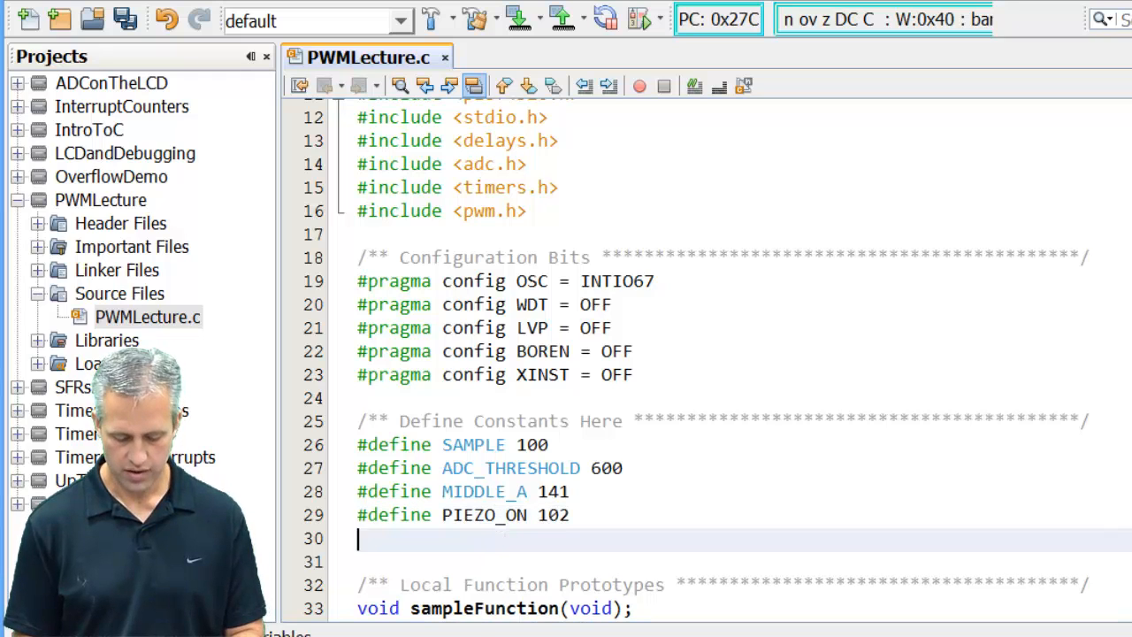
type("#define")
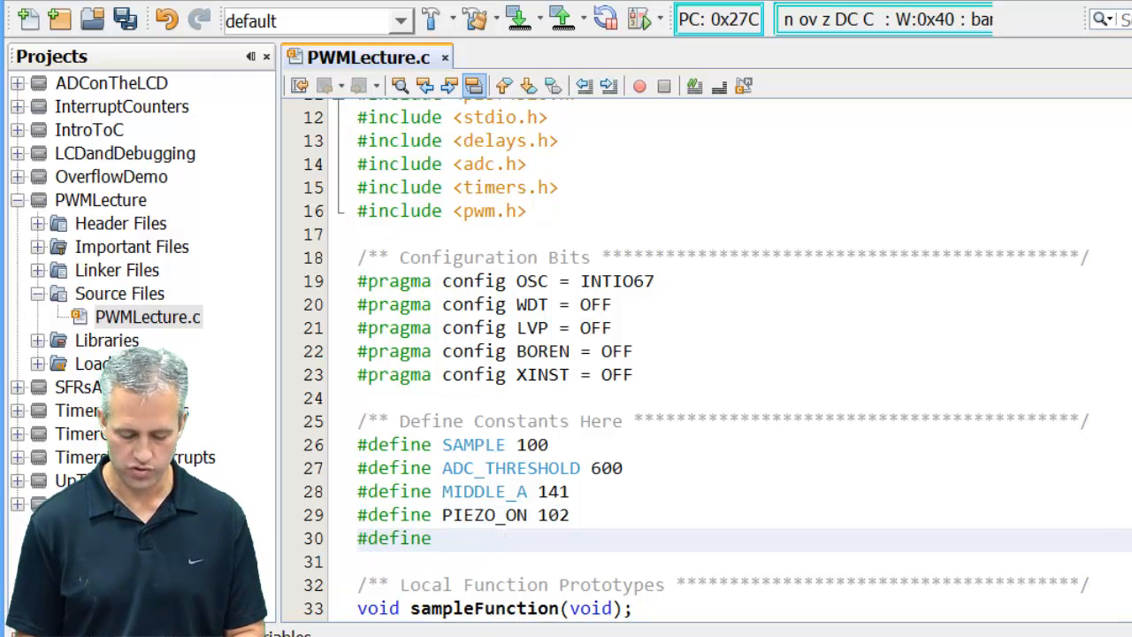
type("PIEZO")
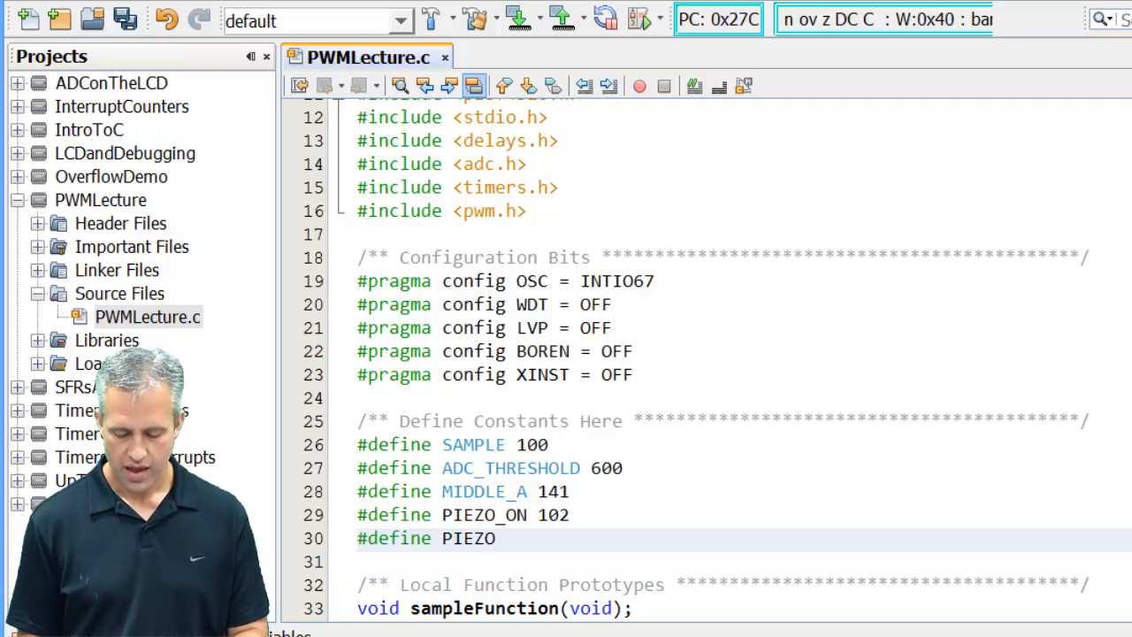
type("_OFF 0")
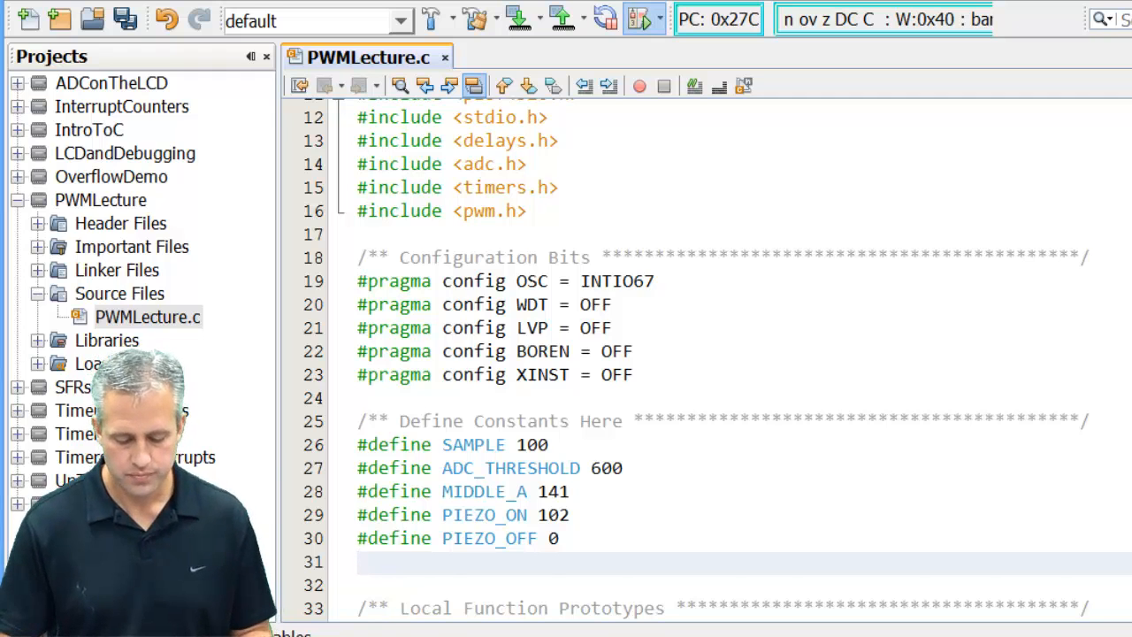
Step: Build the PWMLecture project and program it onto the board via PICkit 3
left_click(644, 18)
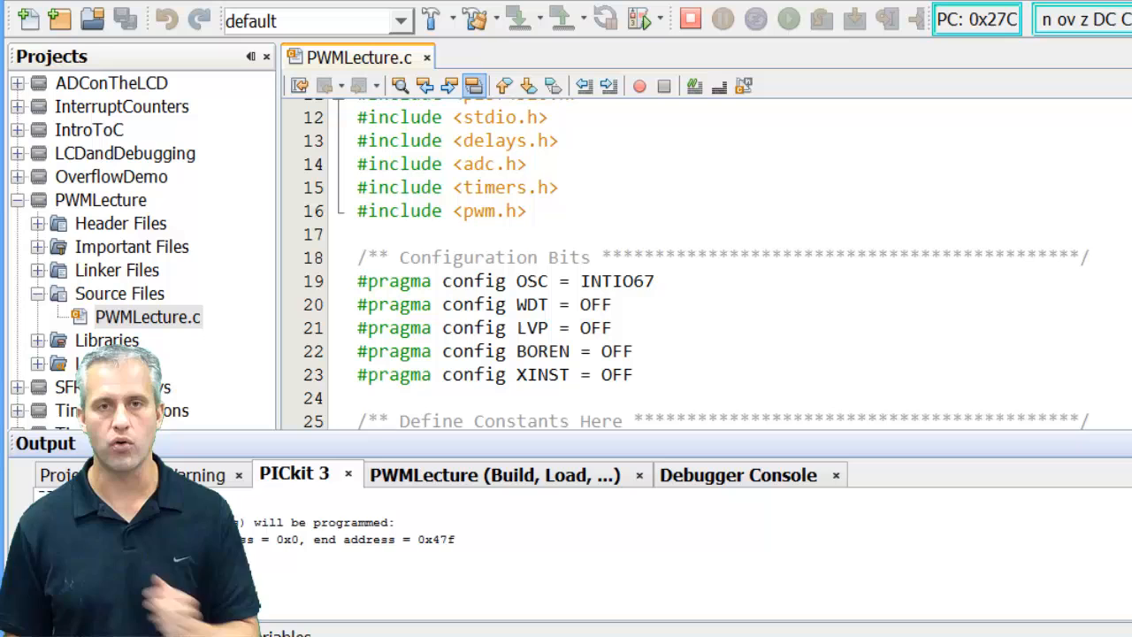
left_click(723, 18)
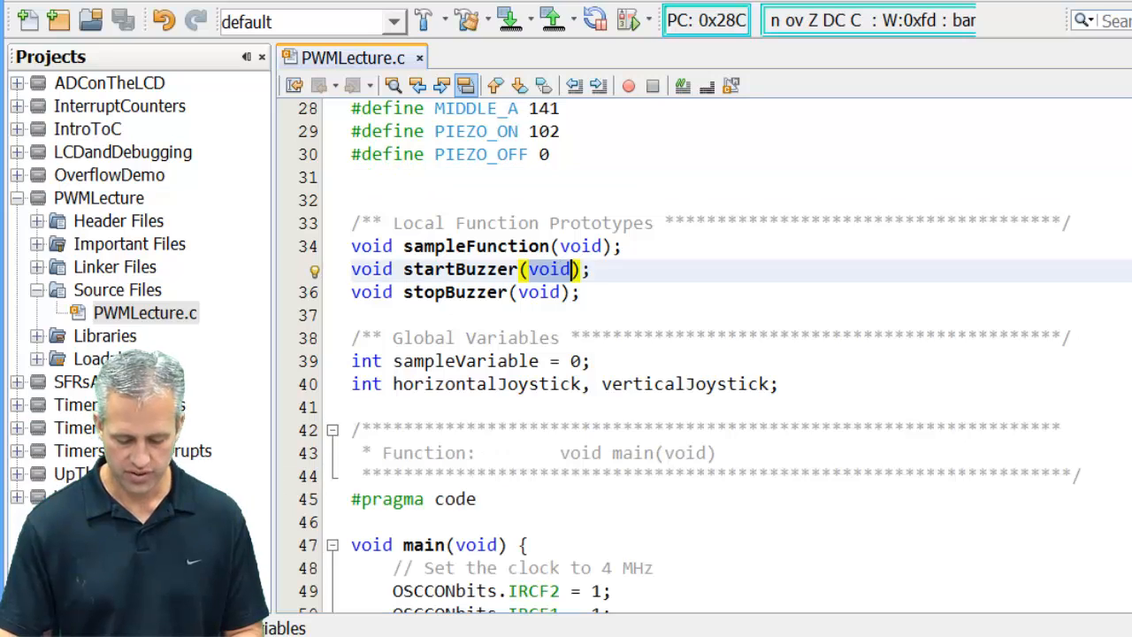
Step: Change the startBuzzer prototype's parameter from void to int potValue
type("int")
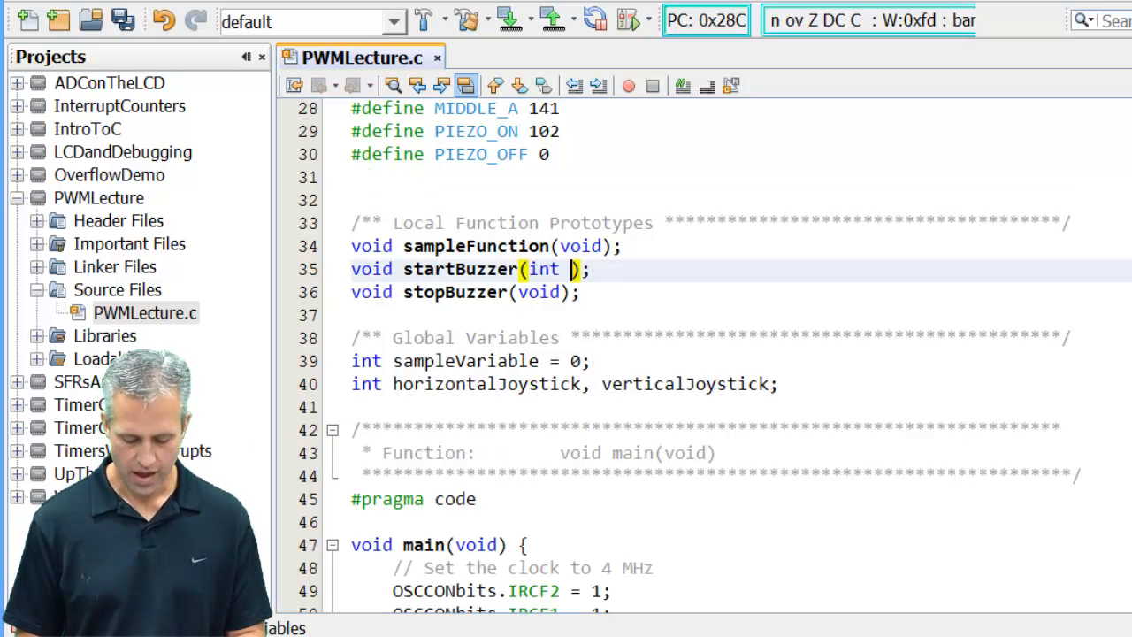
type("potValue")
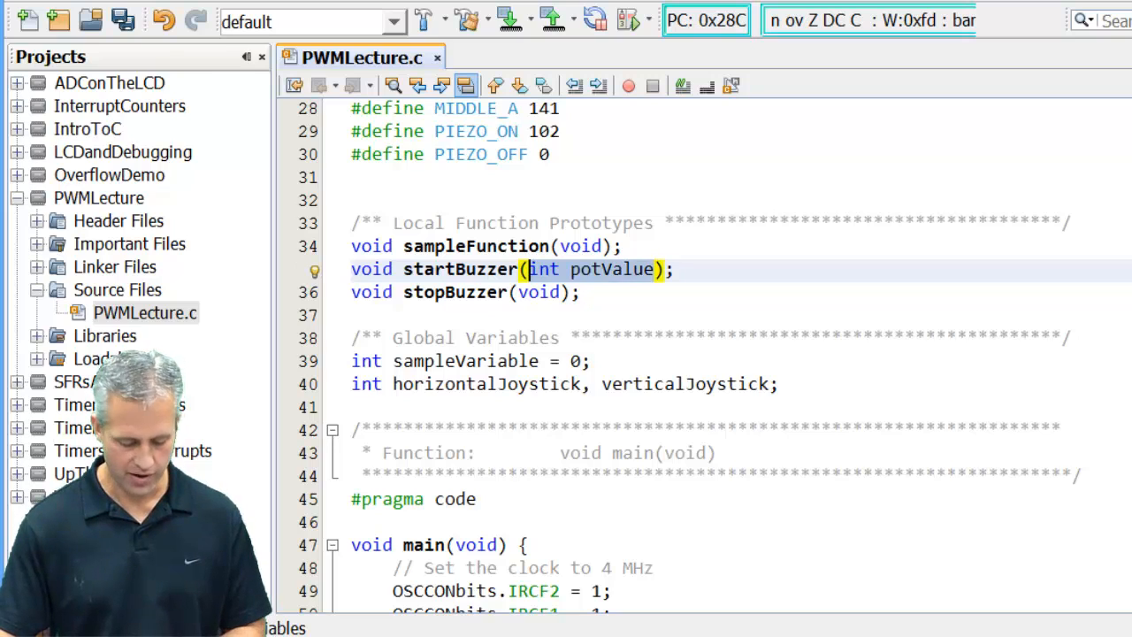
scroll("down", 3)
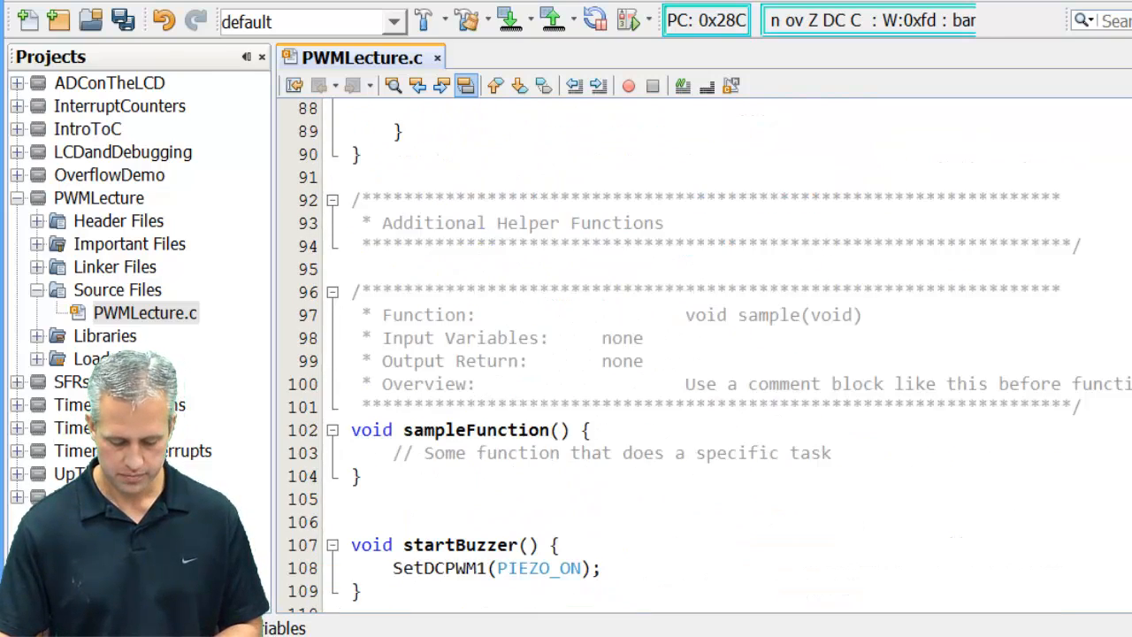
Step: Read ADC channel 2 into horizontalJoystick and call startBuzzer(horizontalJoystick) in the threshold branch
scroll("down", 3)
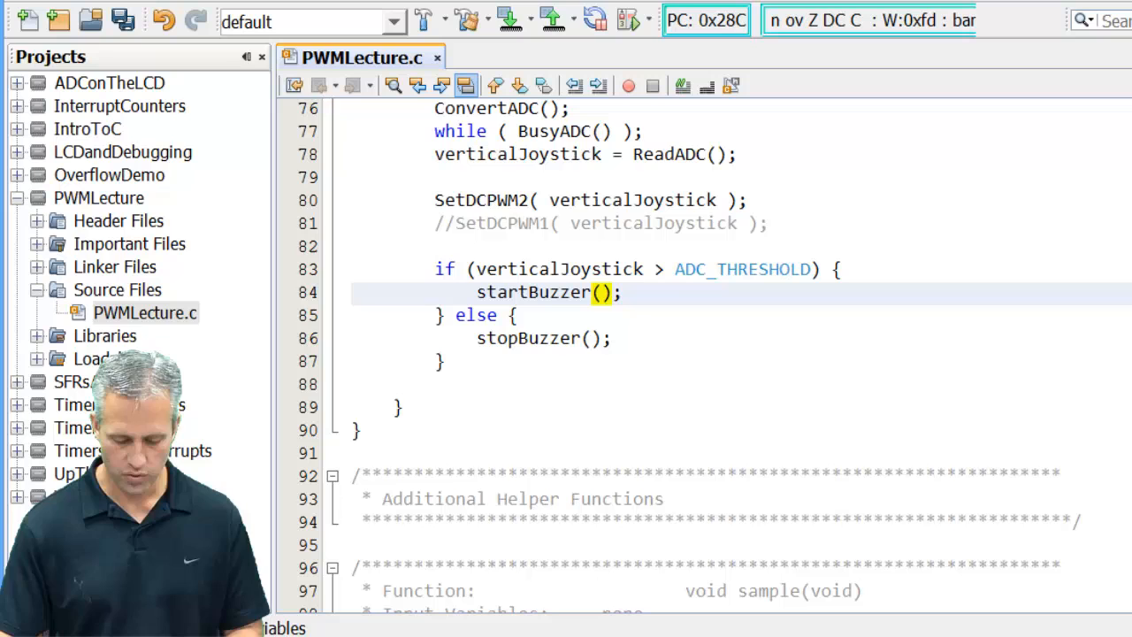
type("horizontalJoystick")
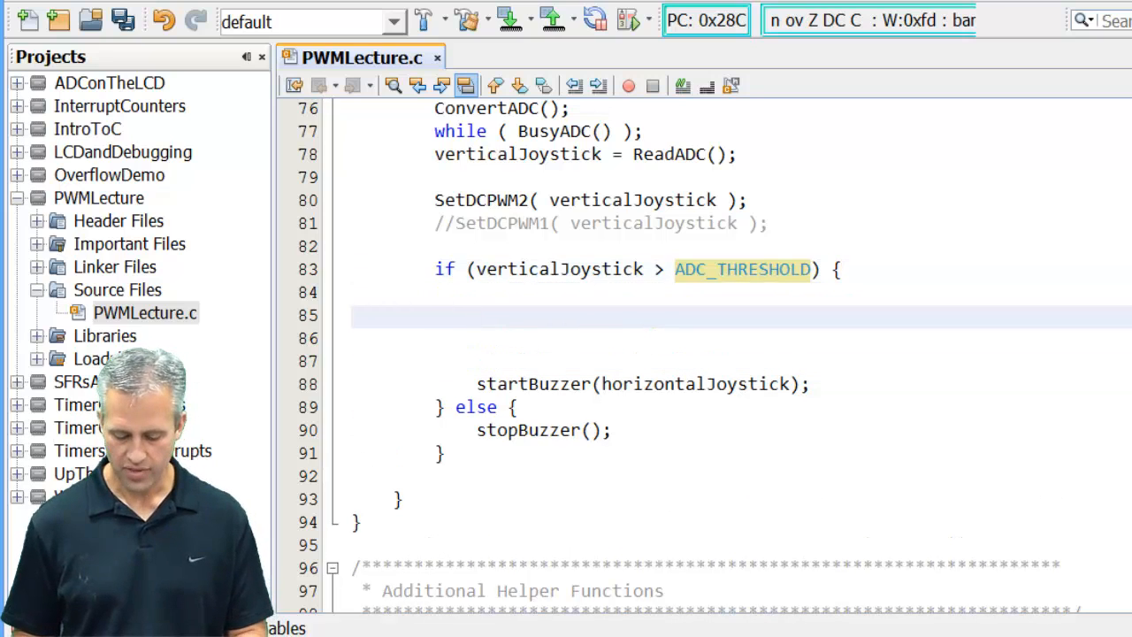
type("// Read ADC")
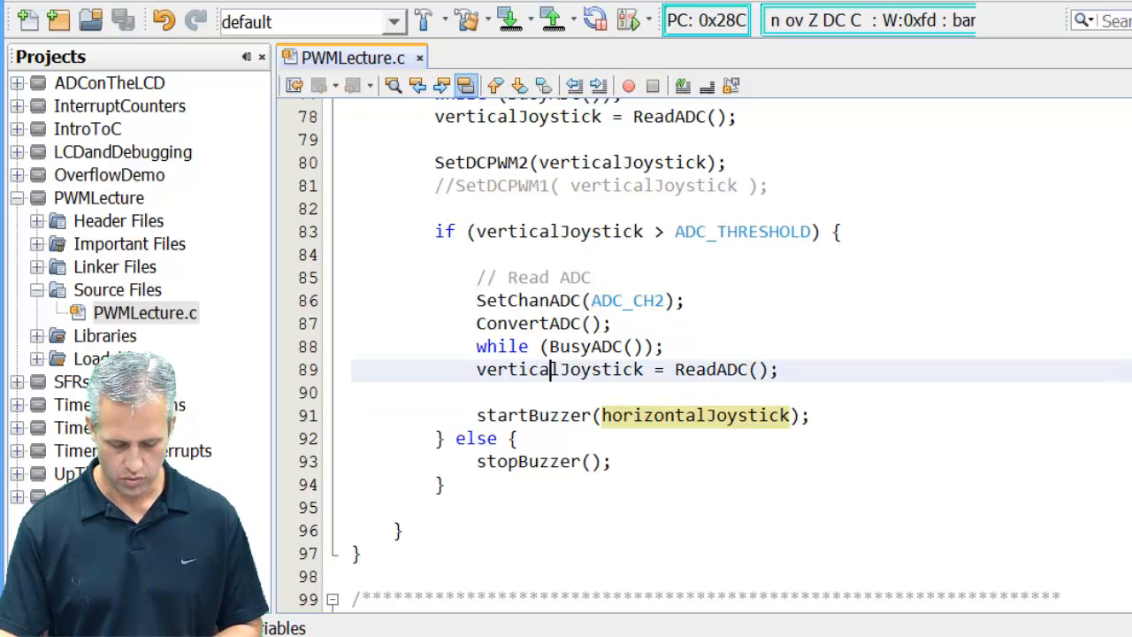
type("horizontalJoystick")
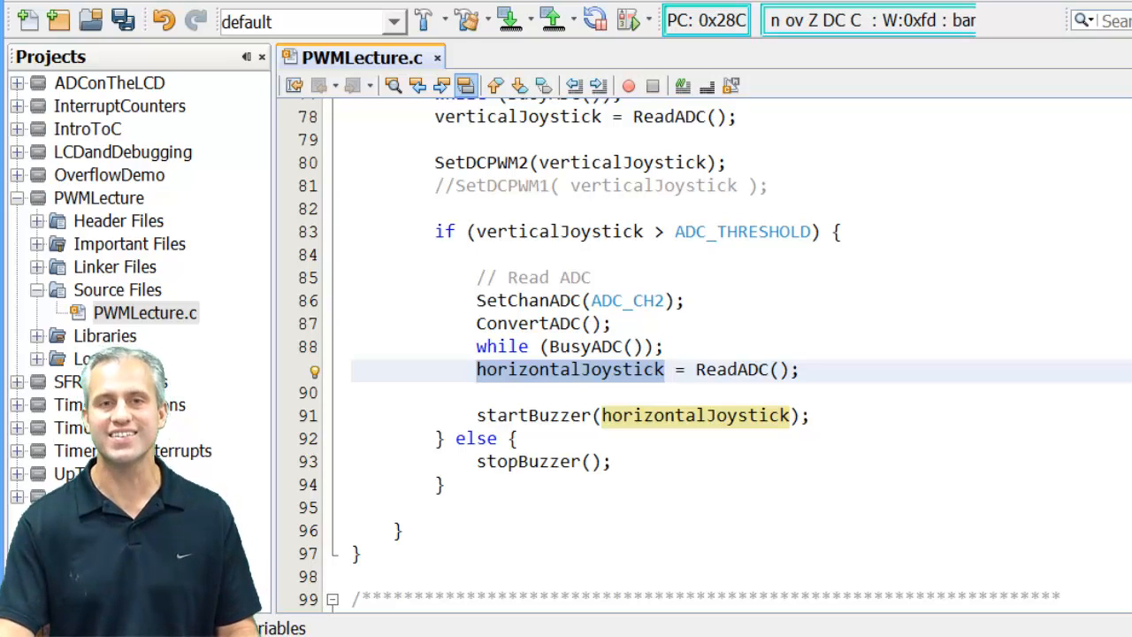
Step: Write the comment '// TODO: Use the potValue to set the piezo frequency' in startBuzzer
scroll("down", 3)
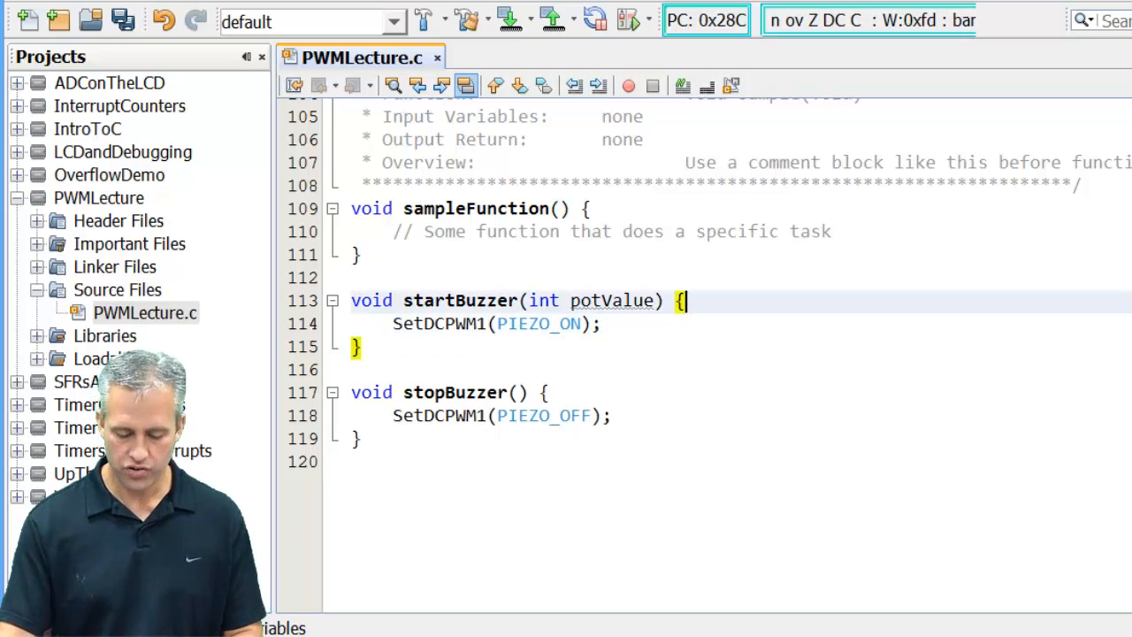
type("// TODO")
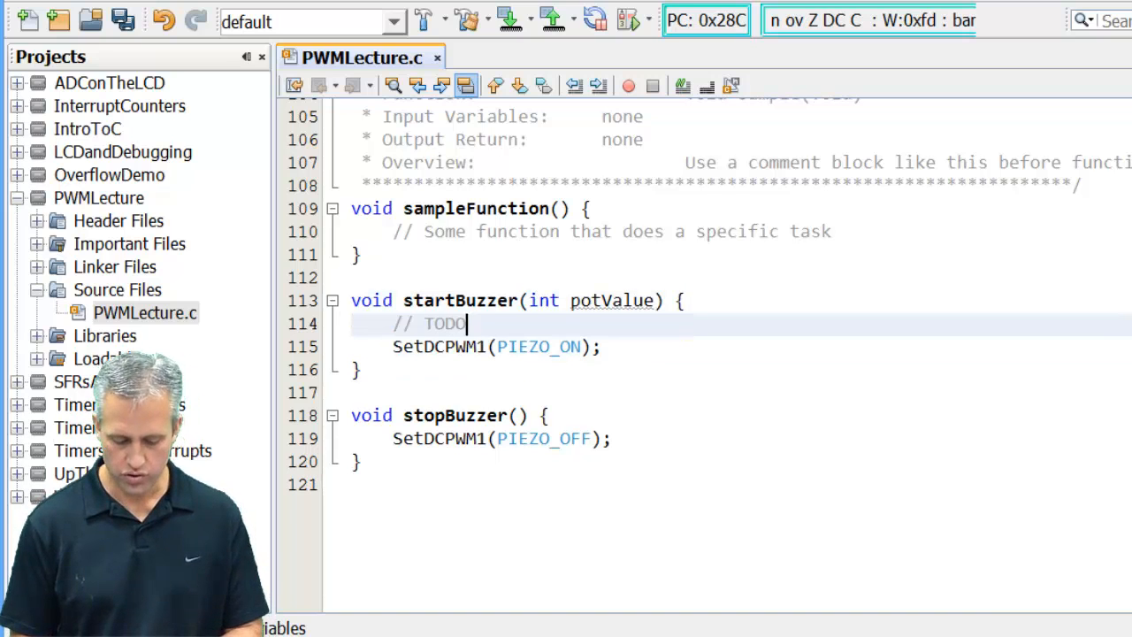
type(": U")
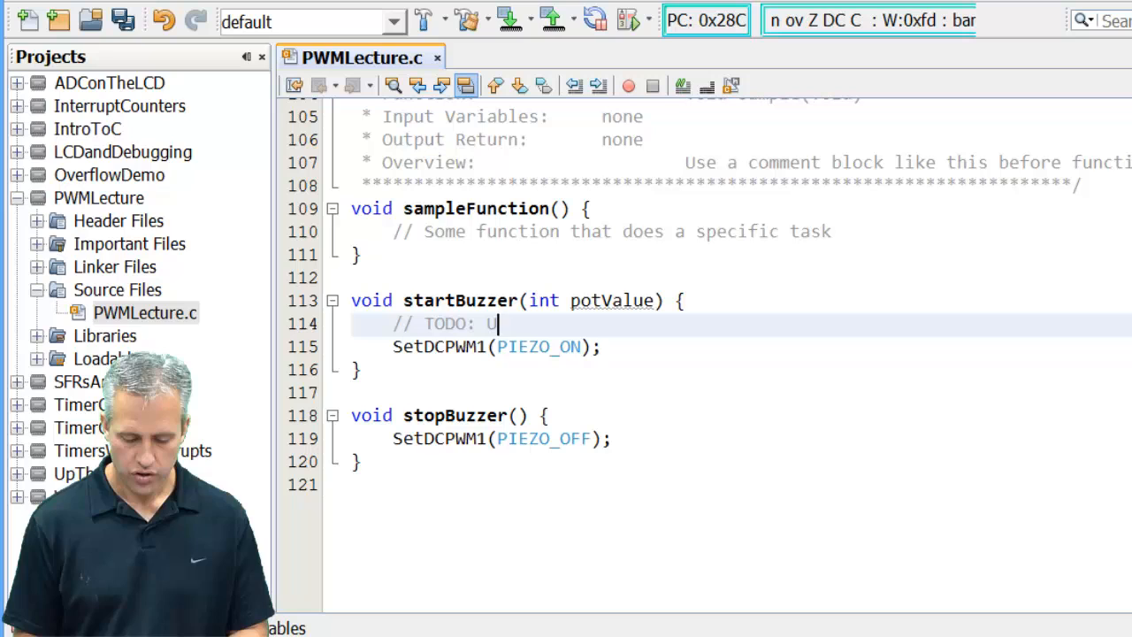
type("se the potValue to")
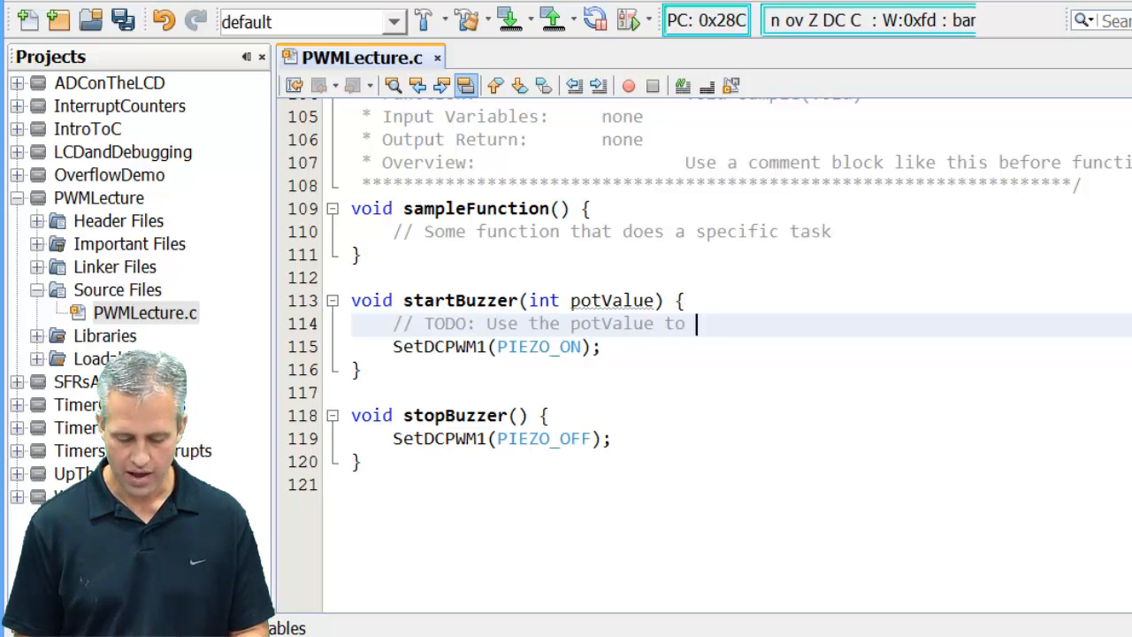
type("set the piezo f")
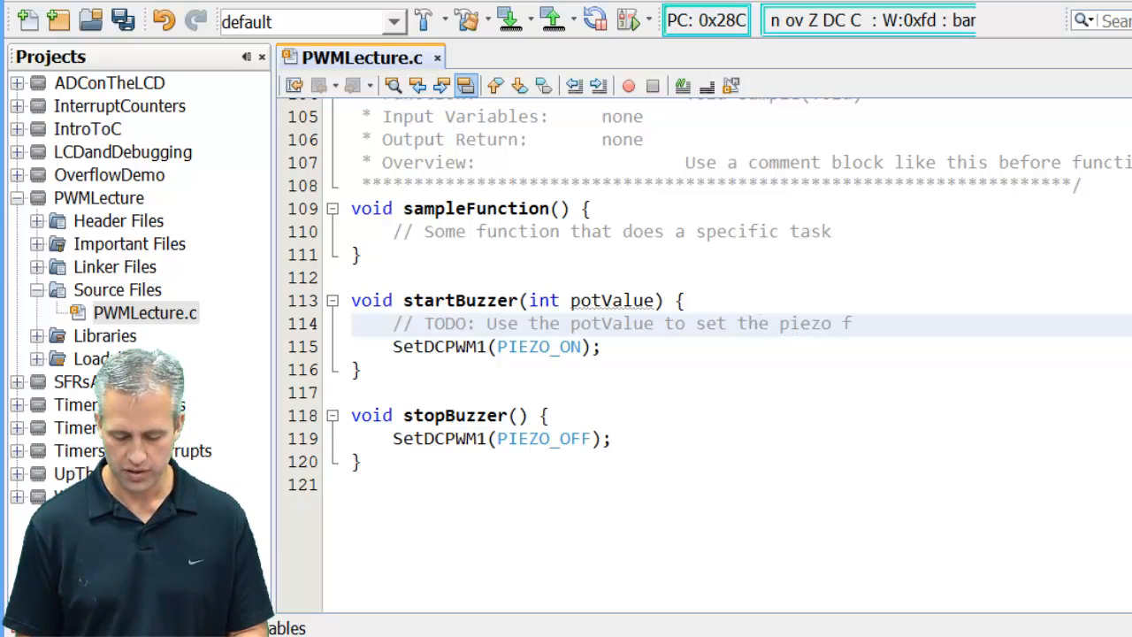
type("requenc")
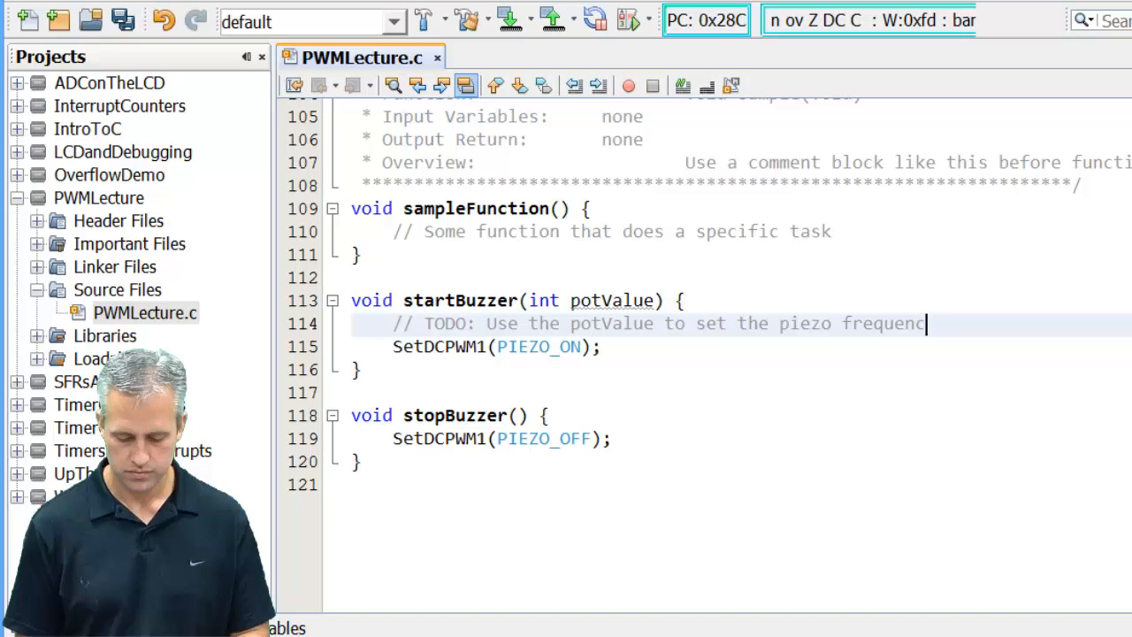
type("y")
type("O")
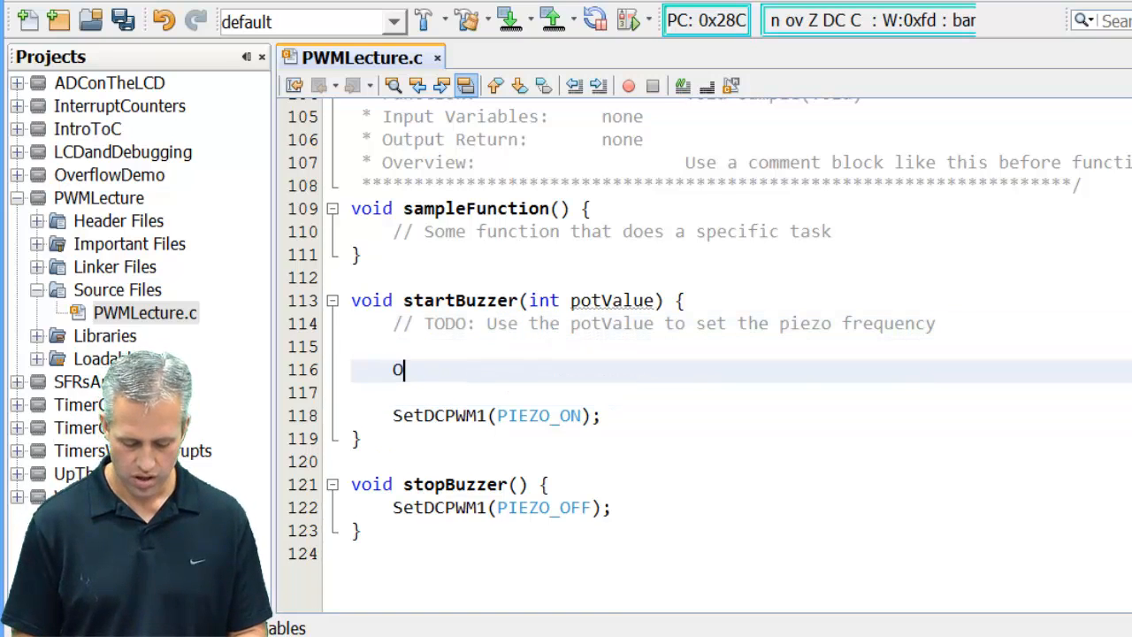
Step: Add an empty OpenPWM1( ); call below the TODO comment
type("penPWM1(")
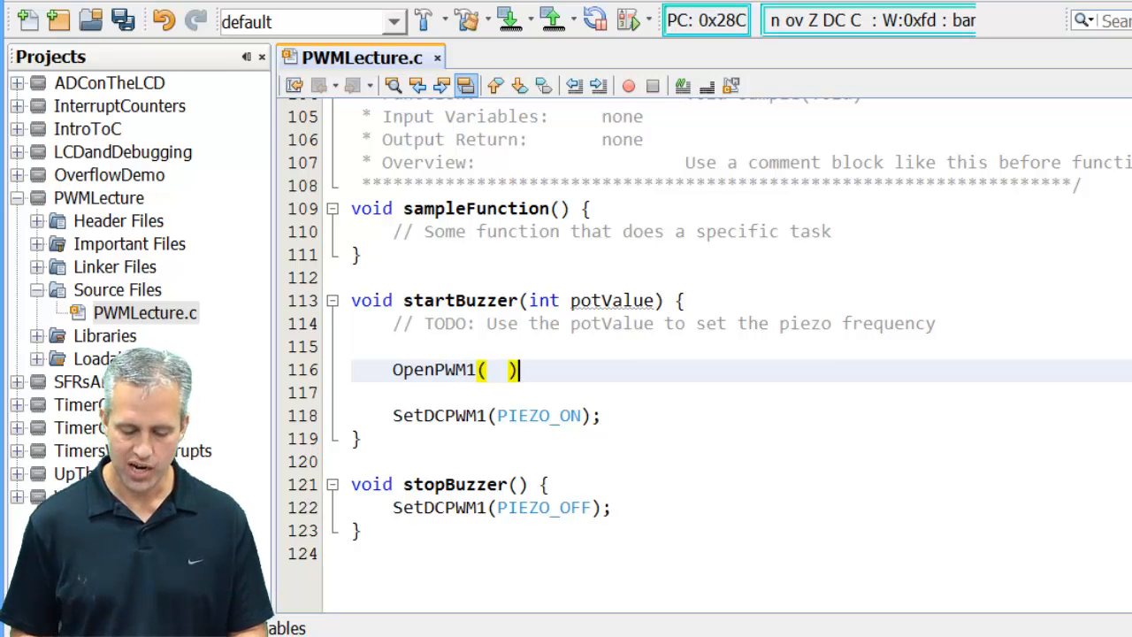
type(";")
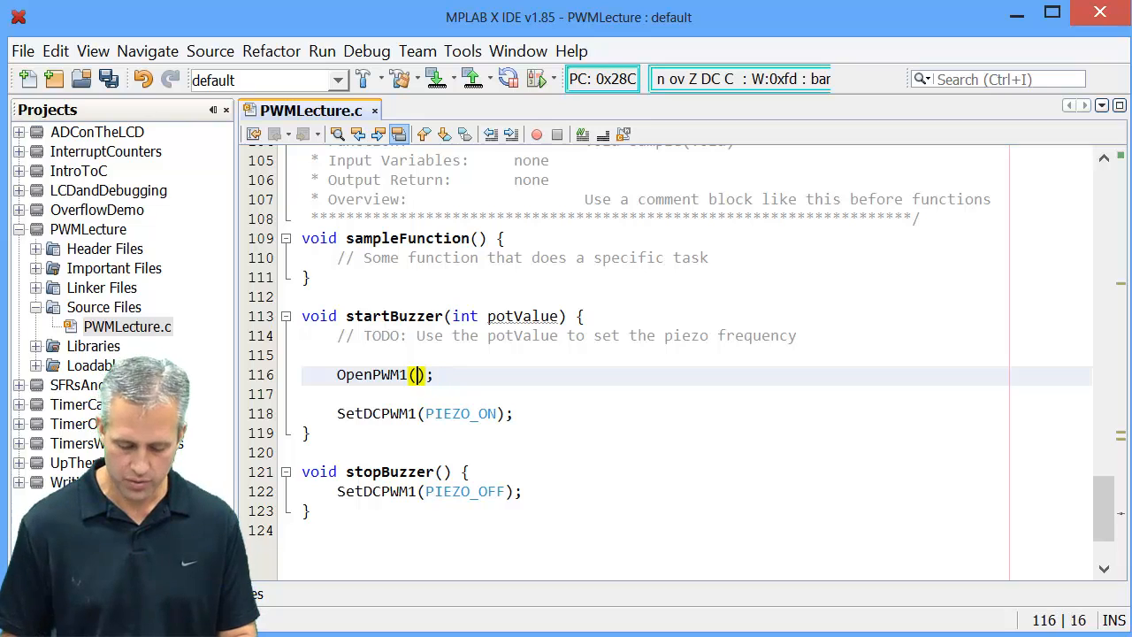
Step: Pass potValue * 18 / 102 + 70 as the OpenPWM1 argument inside startBuzzer
type("potValue")
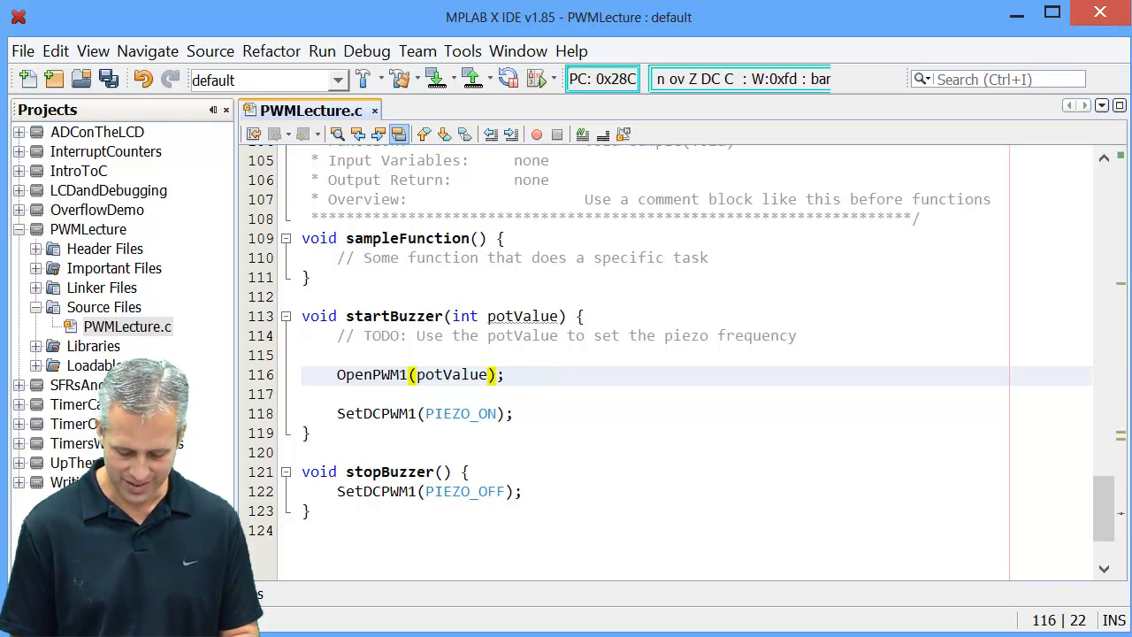
type("* 18 /")
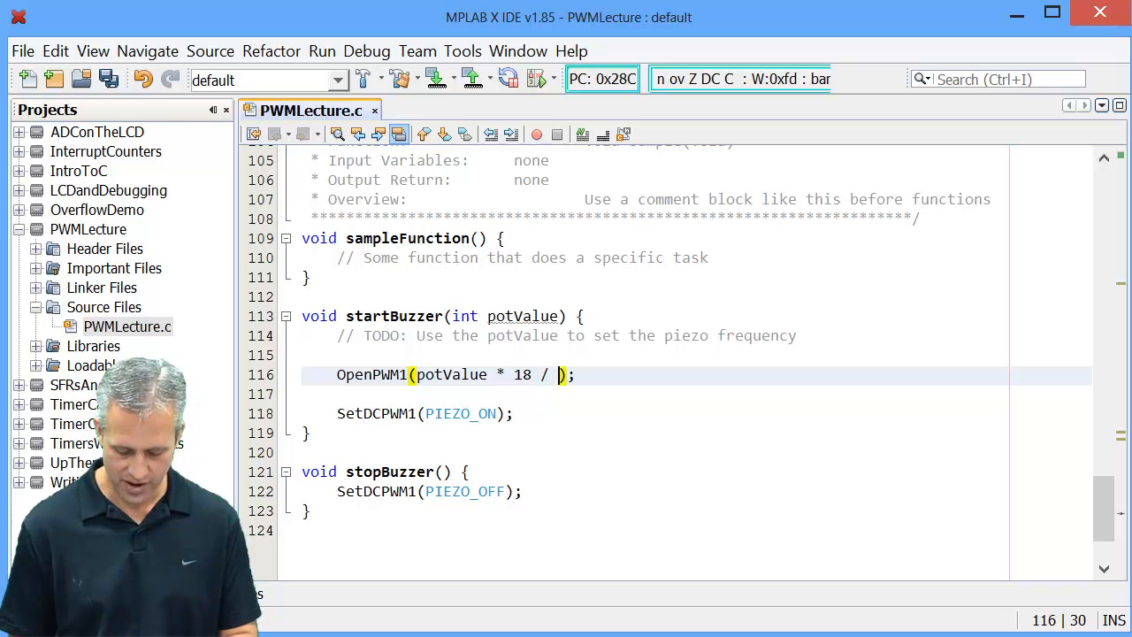
type("102 +")
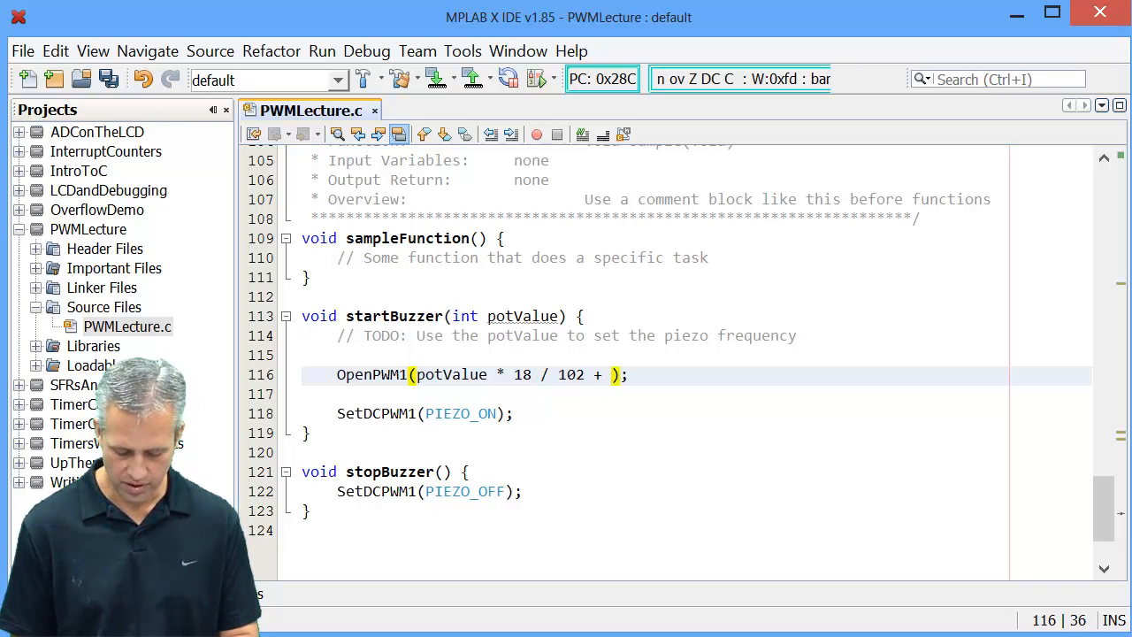
type("70")
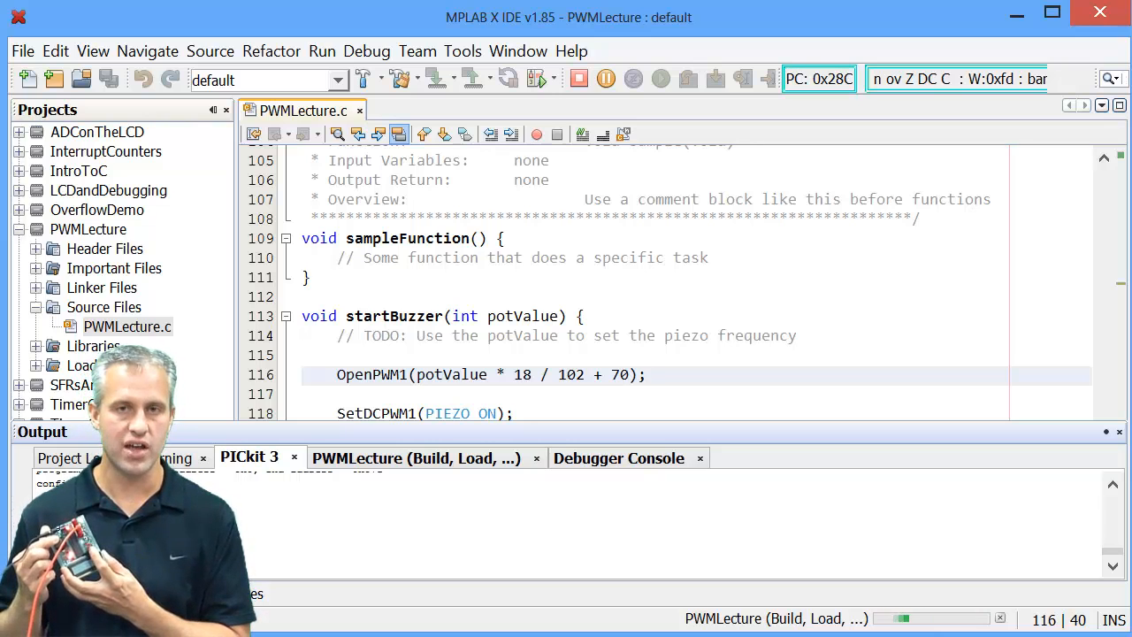
left_click(642, 374)
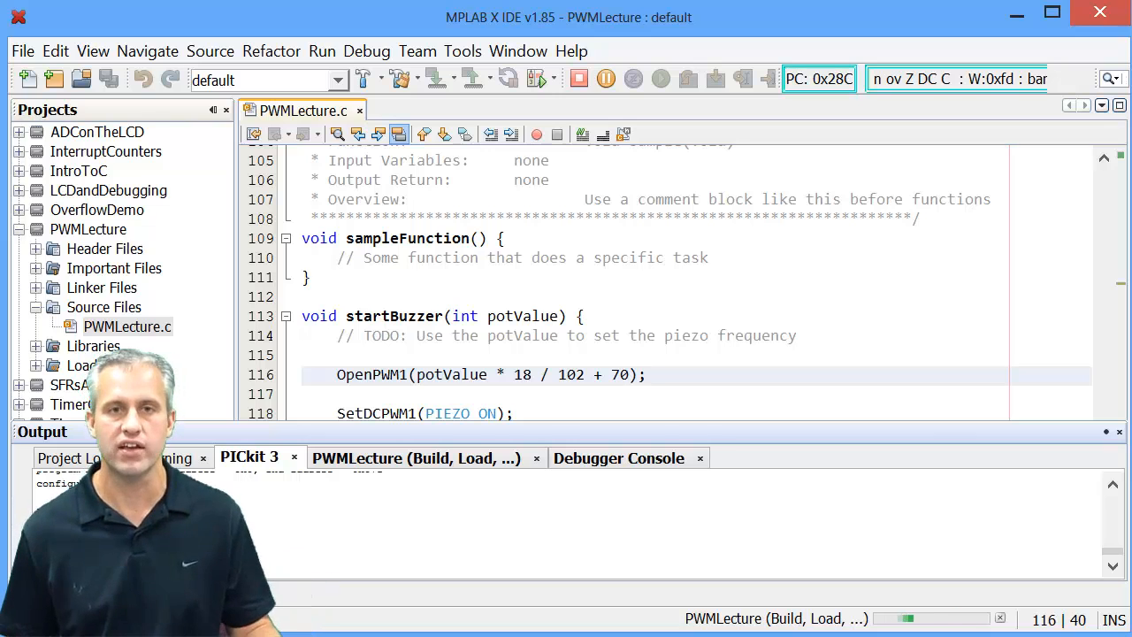
left_click(646, 375)
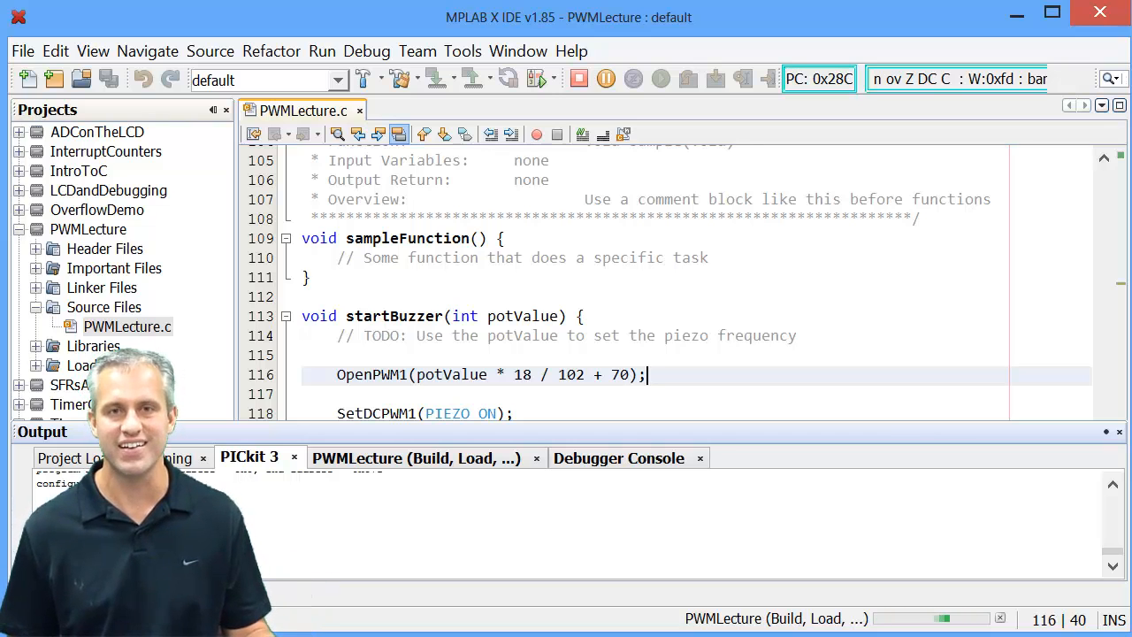